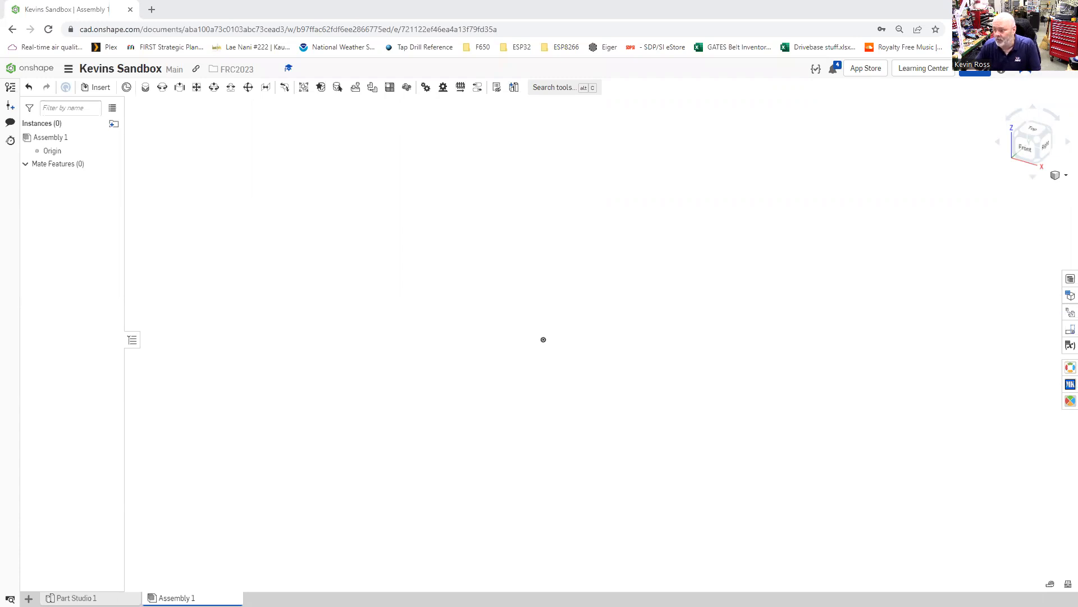
{"action": "mouse_move", "coordinate": [216, 125]}
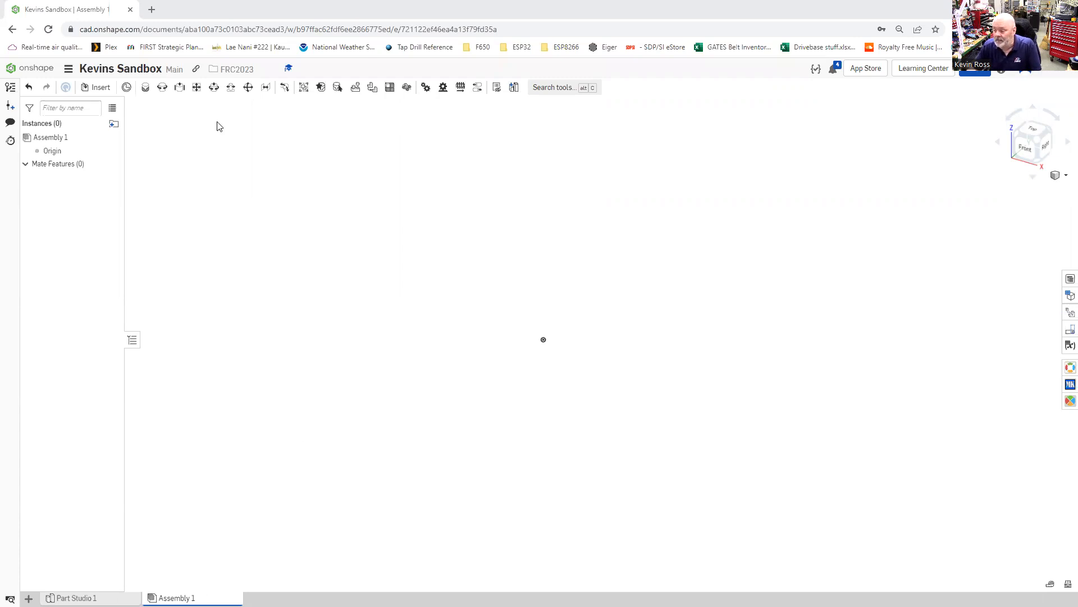
Start inserting into the assembly and browse Other documents down to the Part Factories folder.
{"action": "left_click", "coordinate": [95, 88]}
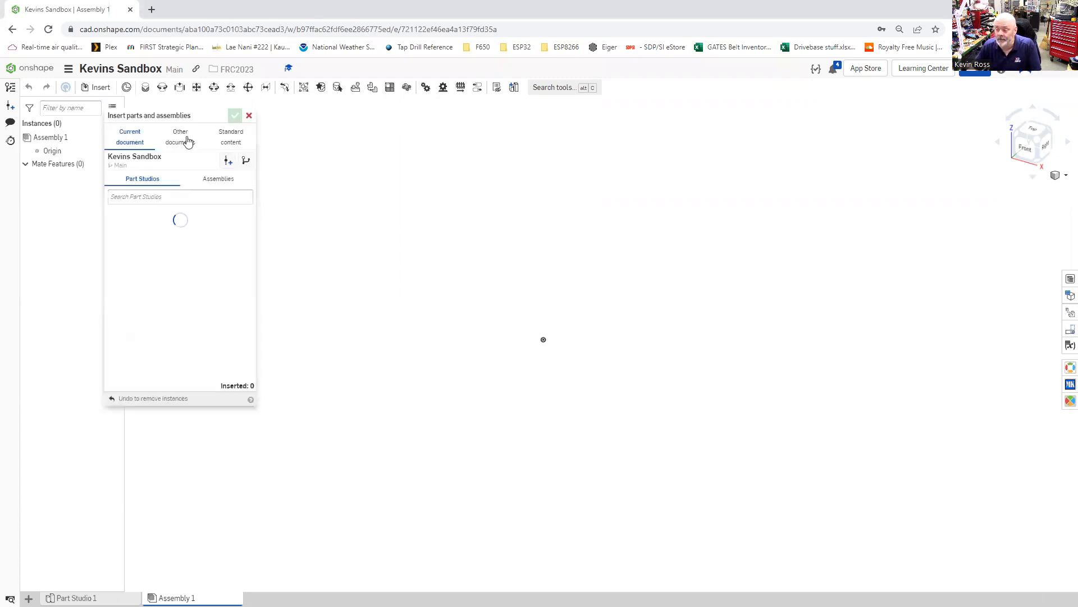
{"action": "left_click", "coordinate": [179, 137]}
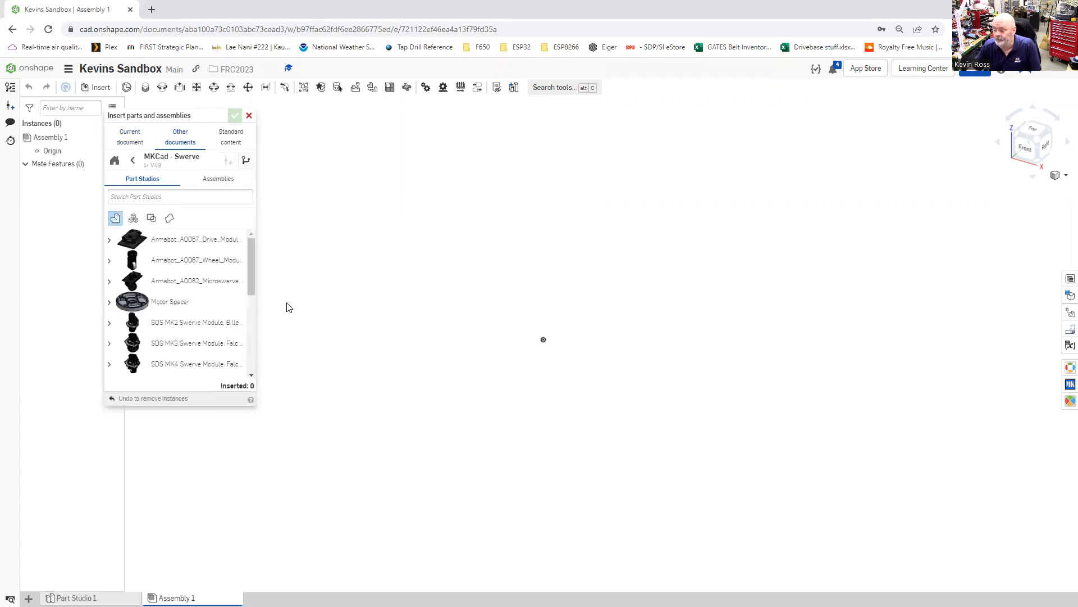
{"action": "left_click", "coordinate": [179, 197]}
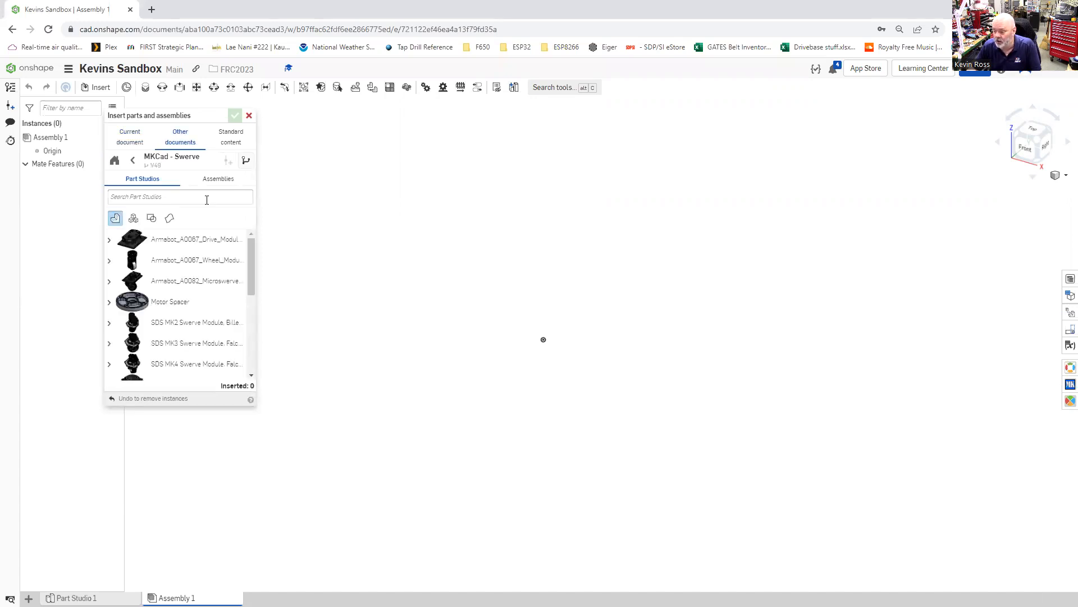
{"action": "left_click", "coordinate": [133, 159]}
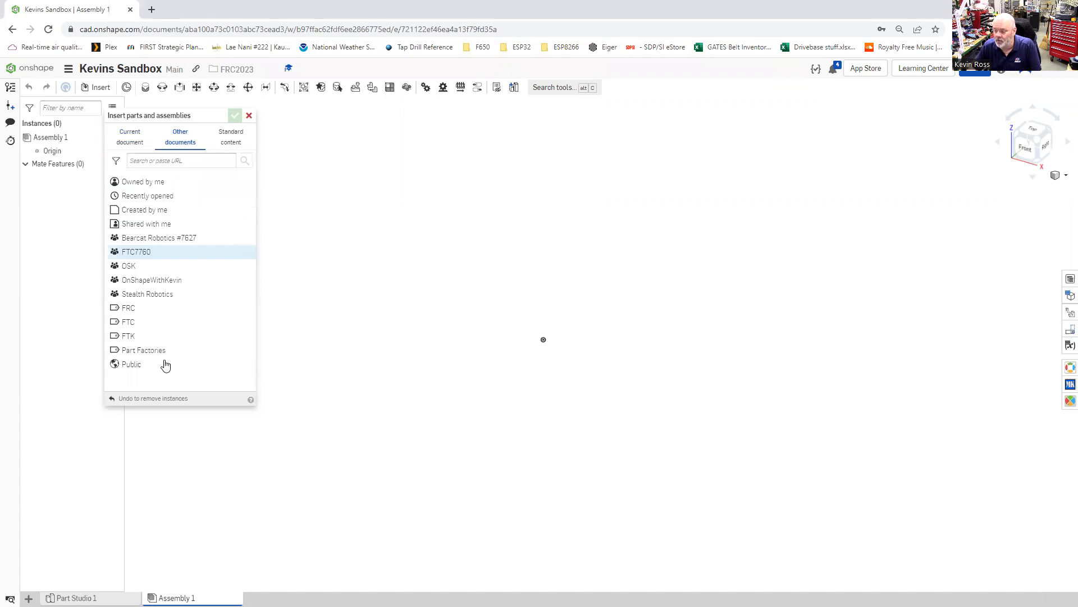
{"action": "mouse_move", "coordinate": [154, 357]}
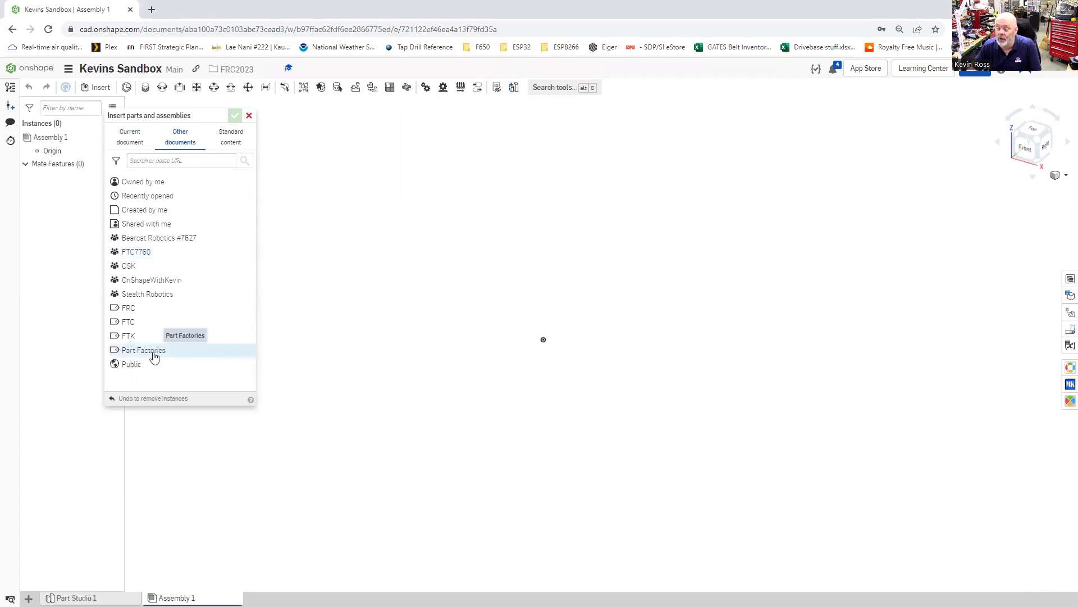
{"action": "left_click", "coordinate": [144, 350]}
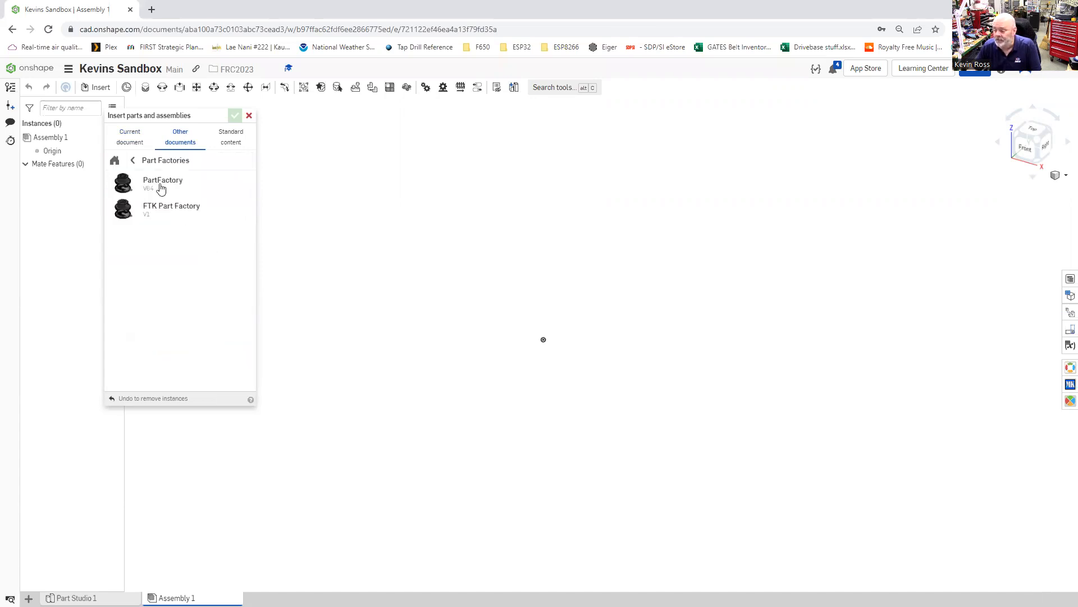
Generate a 14-inch 1.00 x 1.00 x 0.0625 Square Tube from PartFactory into the assembly.
{"action": "left_click", "coordinate": [163, 183]}
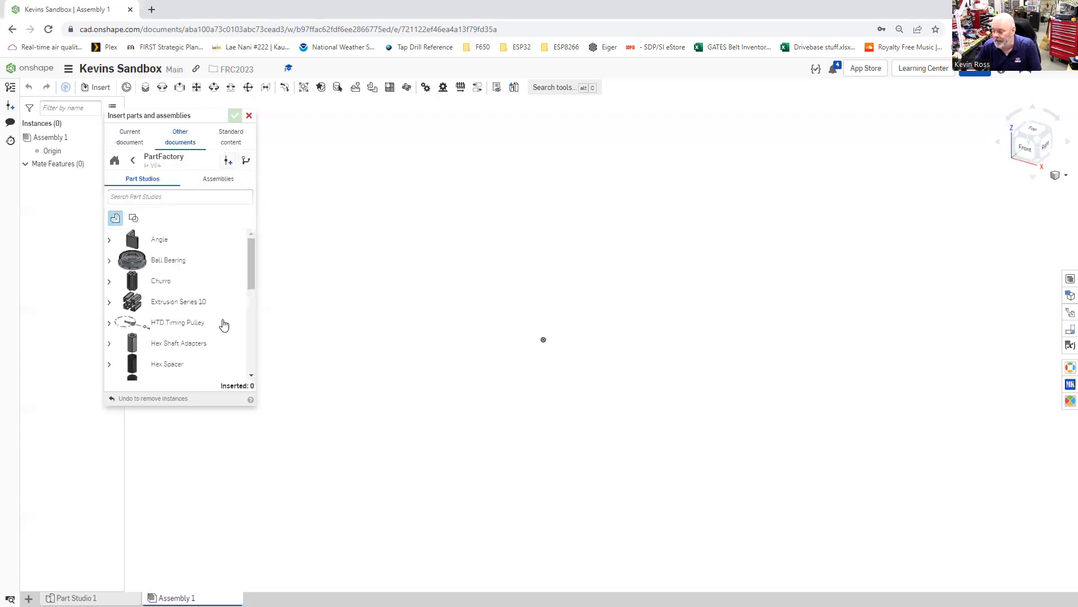
{"action": "scroll", "scroll_direction": "down", "scroll_amount": 3}
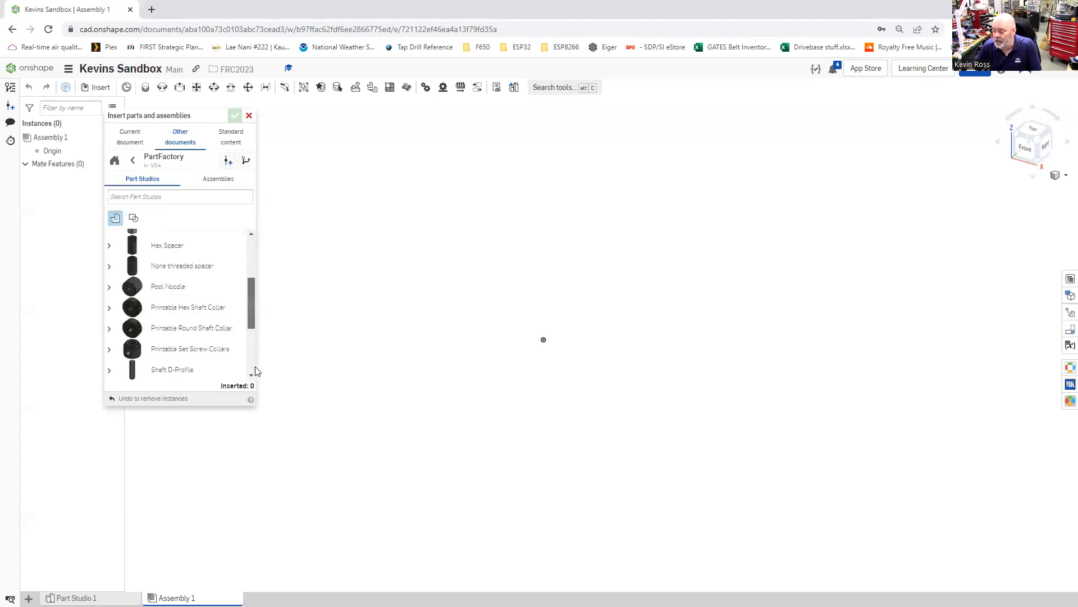
{"action": "scroll", "scroll_direction": "down", "scroll_amount": 3}
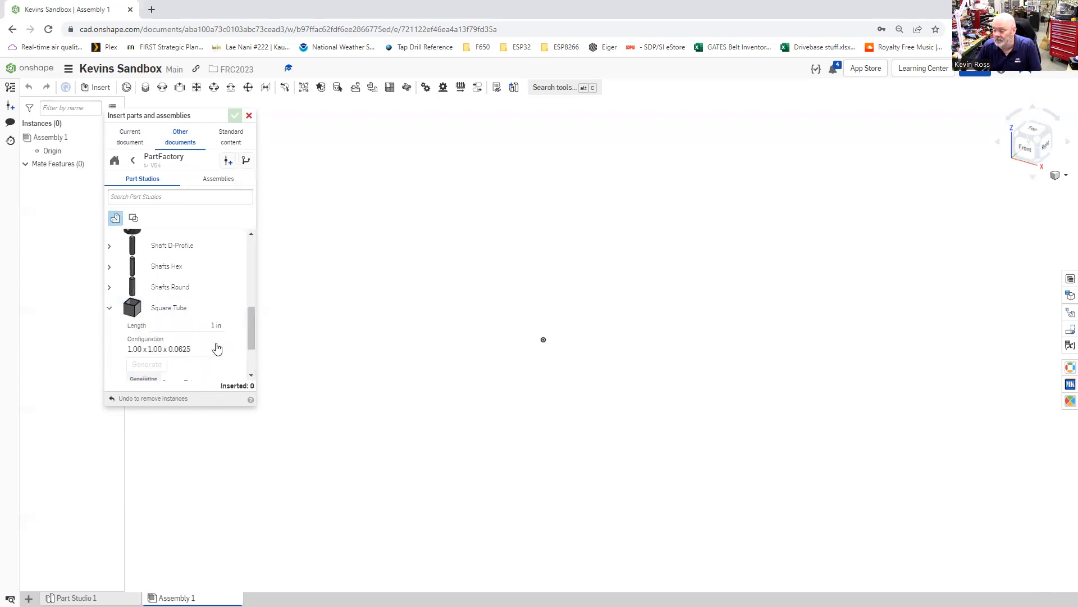
{"action": "left_click", "coordinate": [182, 326]}
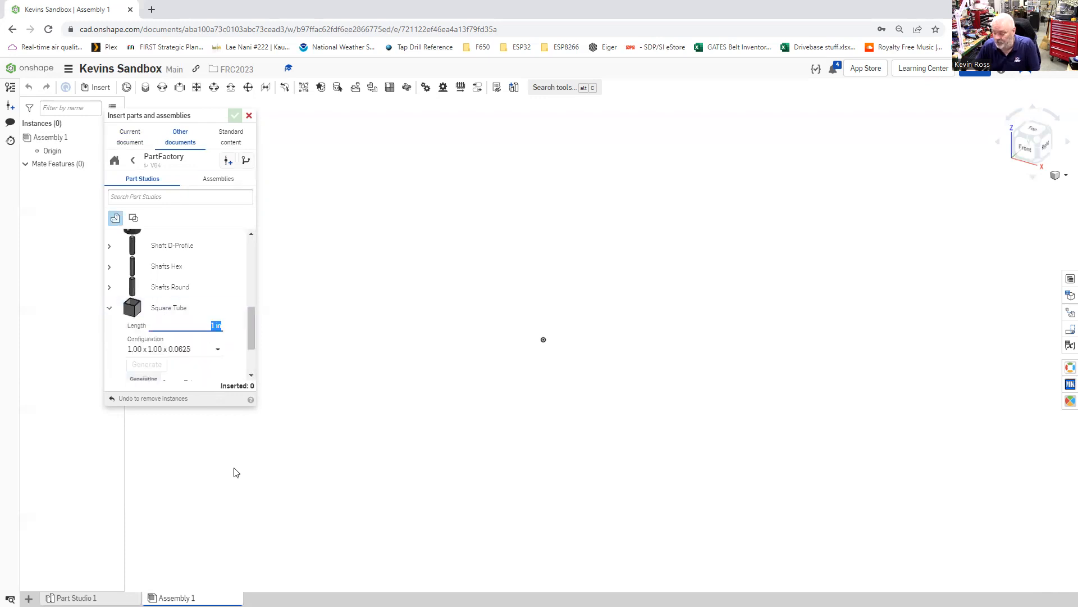
{"action": "type", "text": "14"}
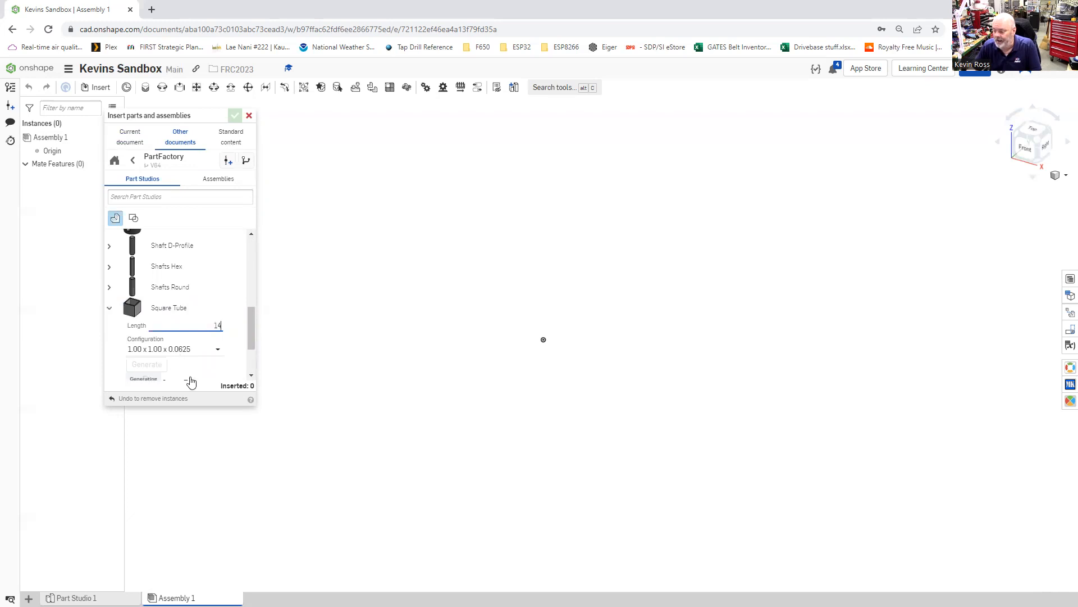
{"action": "scroll", "scroll_direction": "down", "scroll_amount": 3}
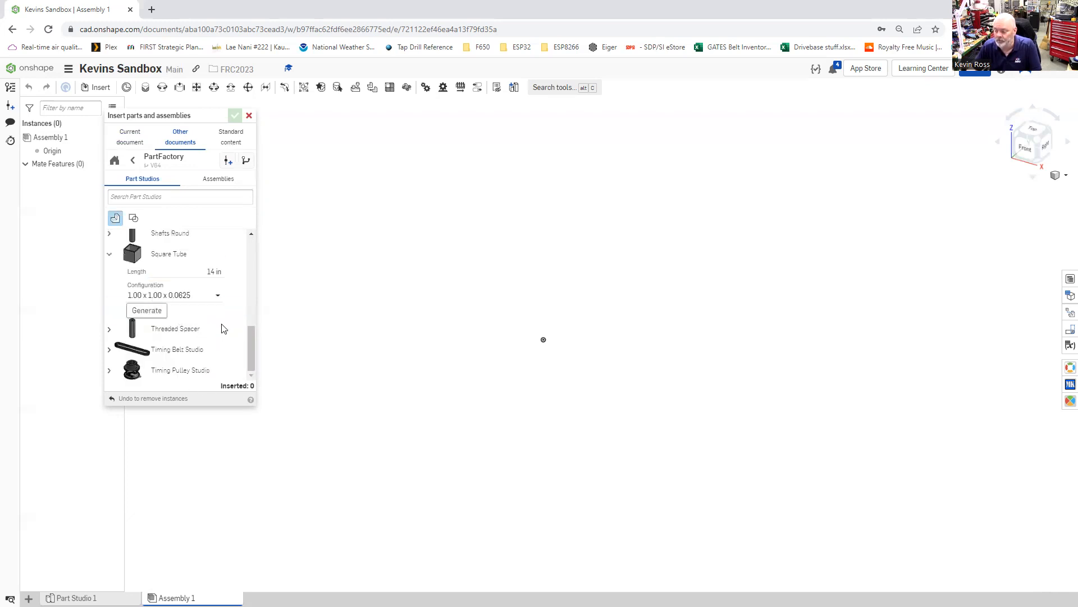
{"action": "left_click", "coordinate": [146, 310]}
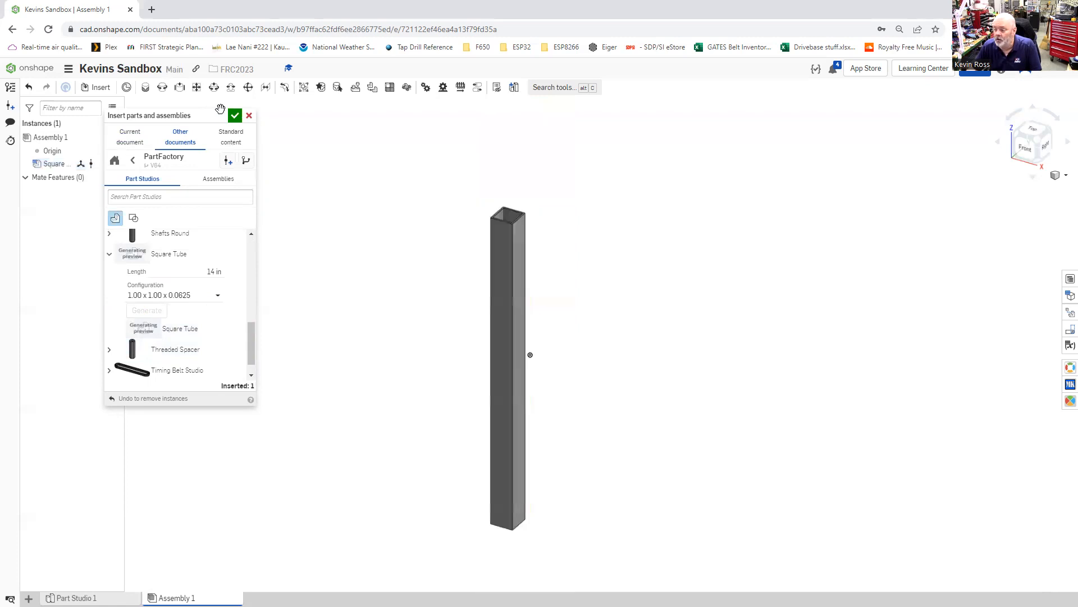
Finish the insert and open the tube's linked PartFactory document on its Square Tube studio.
{"action": "left_click", "coordinate": [235, 114]}
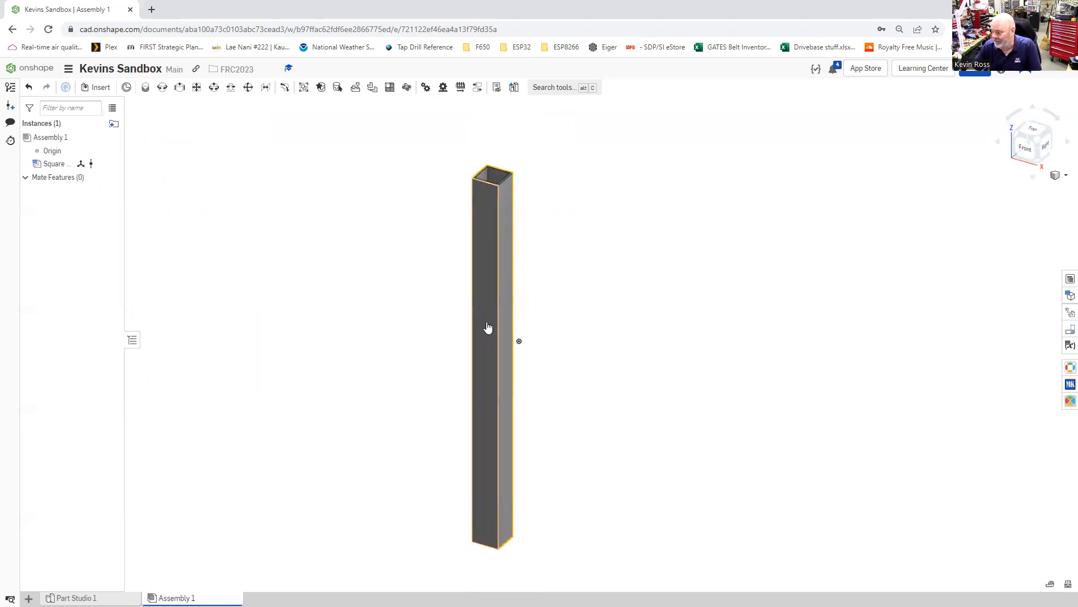
{"action": "right_click", "coordinate": [488, 327]}
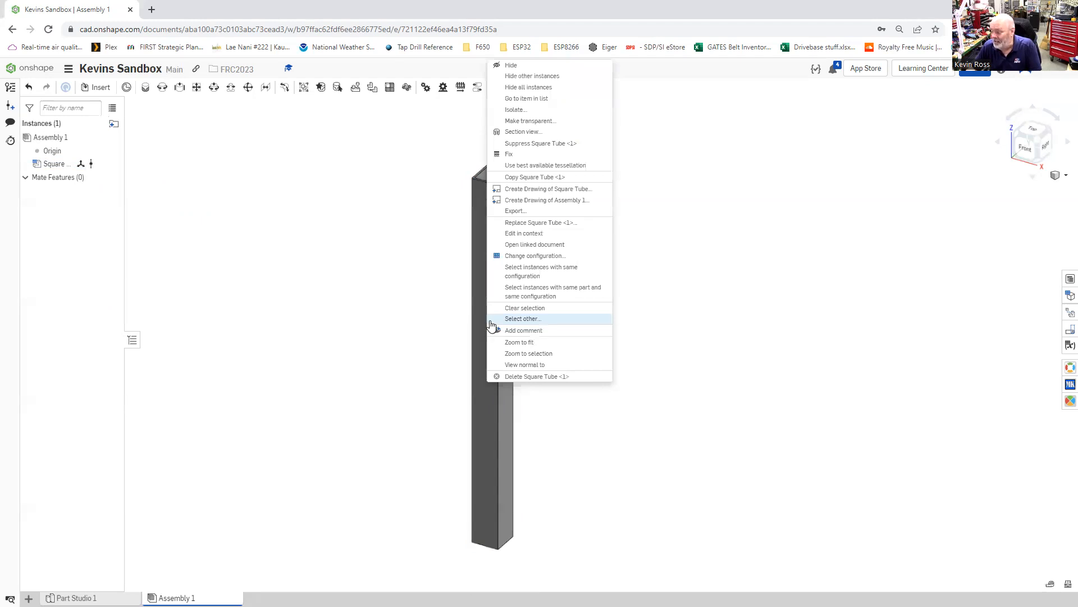
{"action": "mouse_move", "coordinate": [499, 294]}
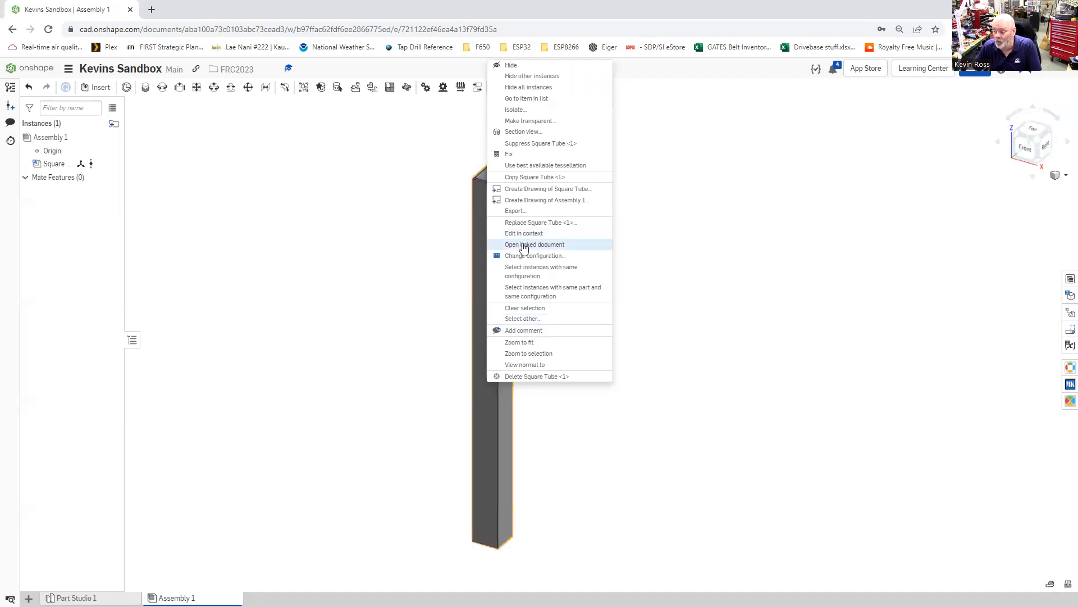
{"action": "mouse_move", "coordinate": [537, 247]}
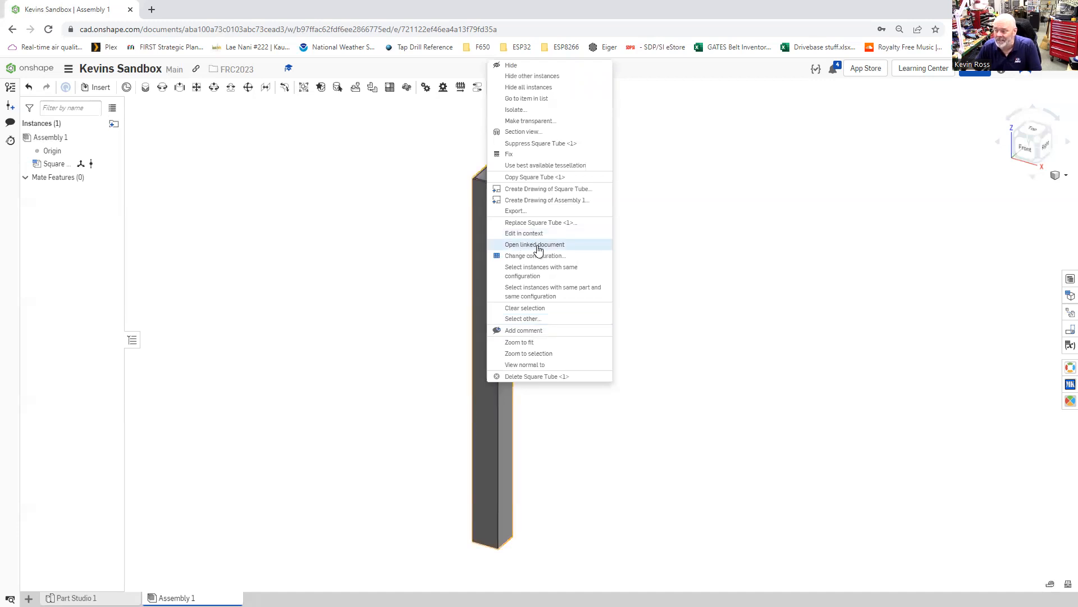
{"action": "left_click", "coordinate": [535, 243]}
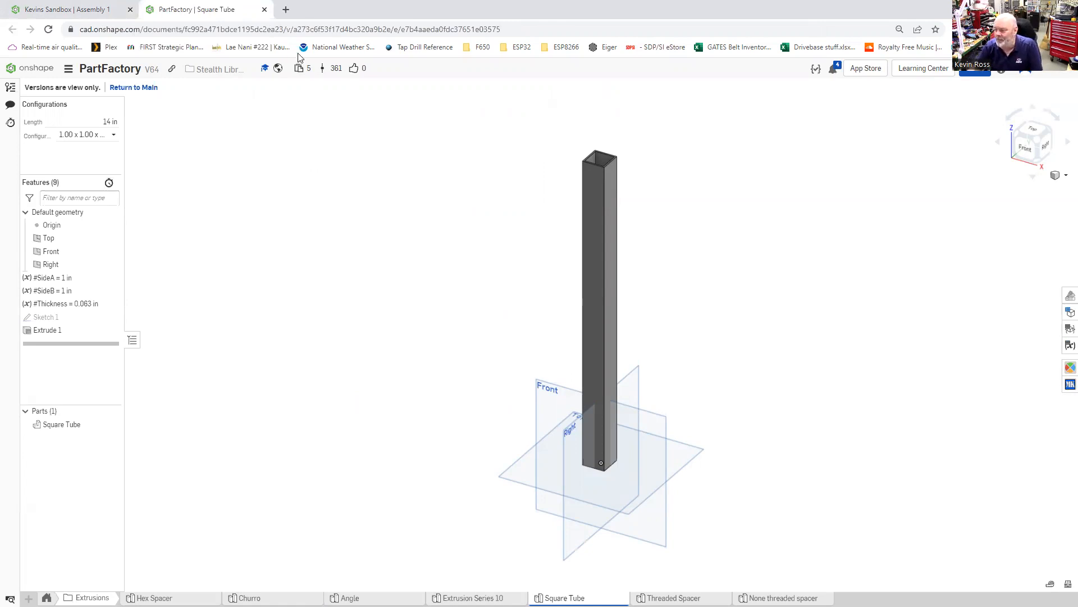
{"action": "left_click", "coordinate": [68, 9]}
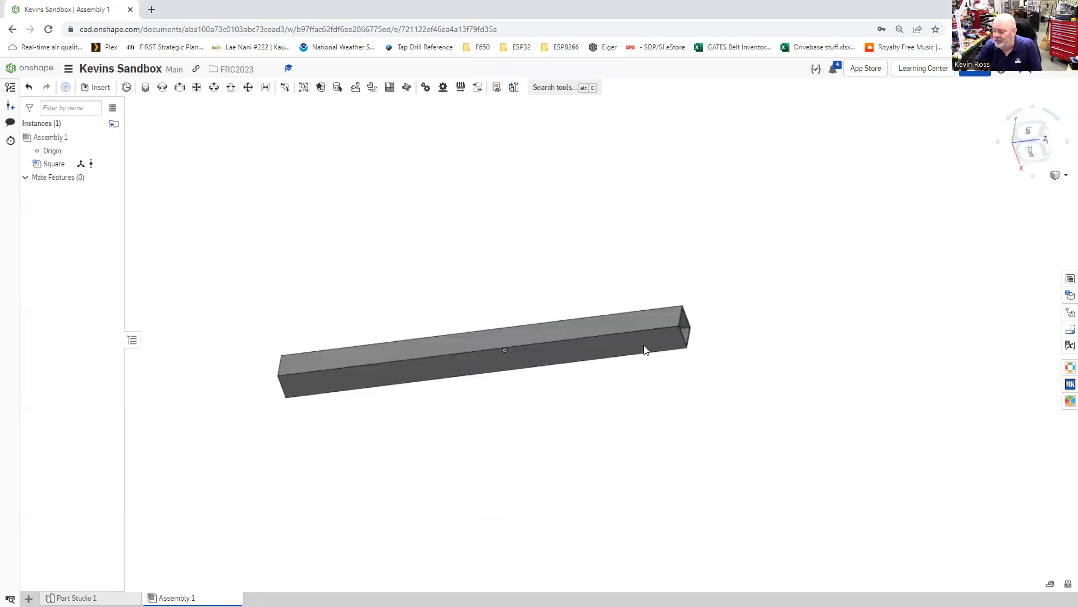
{"action": "left_click_drag", "start_coordinate": [645, 350], "coordinate": [510, 415]}
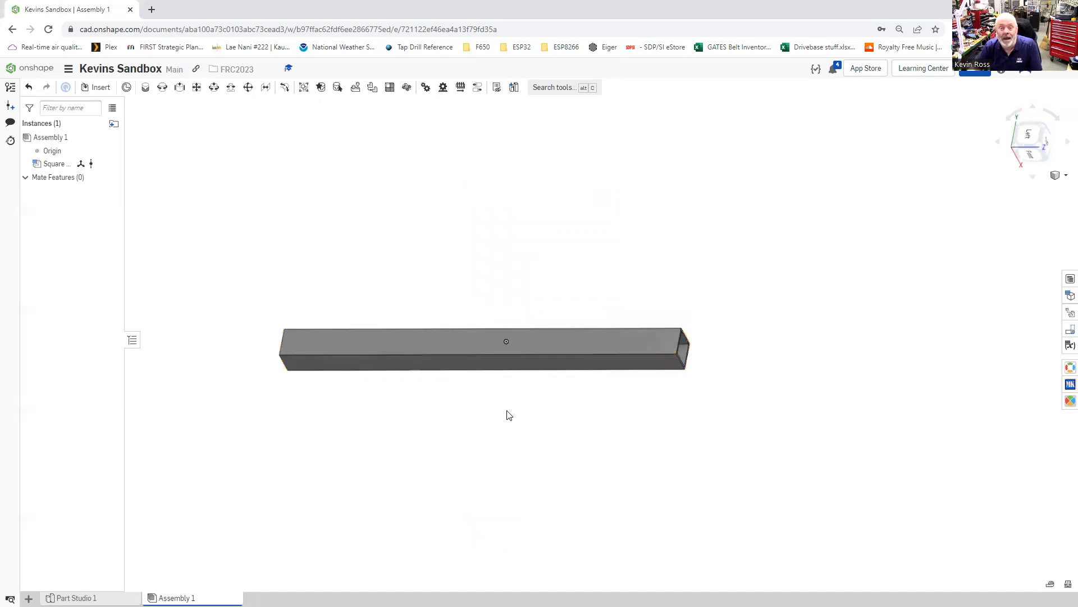
{"action": "mouse_move", "coordinate": [486, 436]}
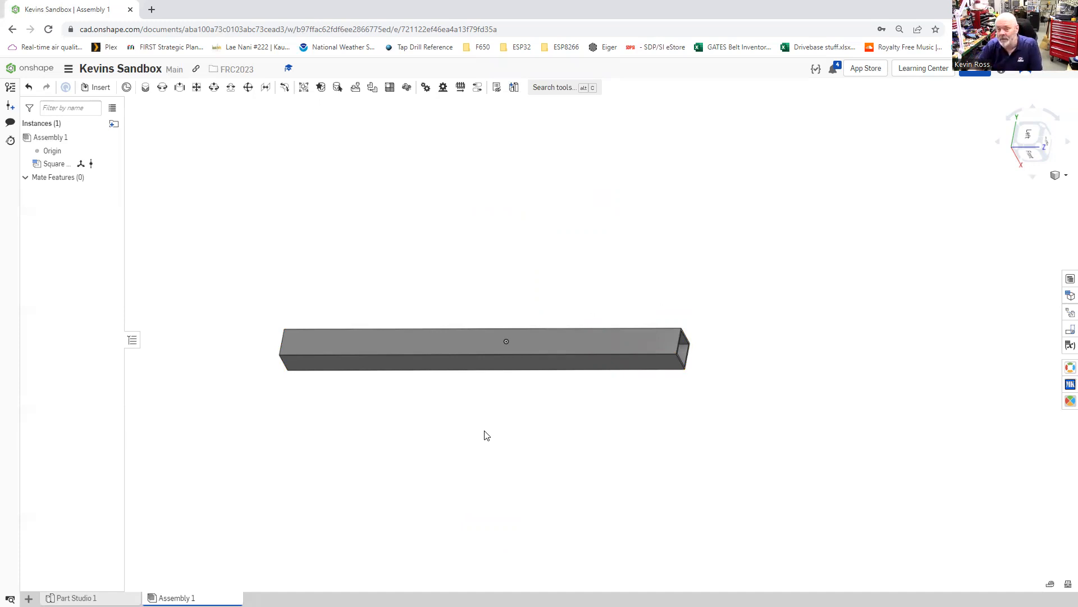
{"action": "left_click_drag", "start_coordinate": [486, 435], "coordinate": [485, 412]}
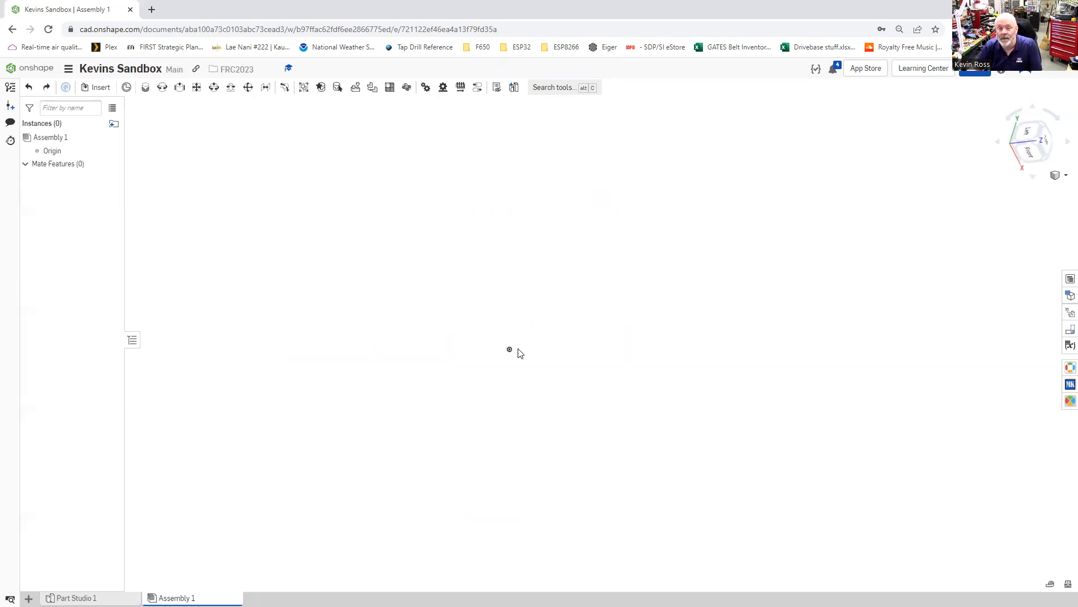
{"action": "mouse_move", "coordinate": [514, 361]}
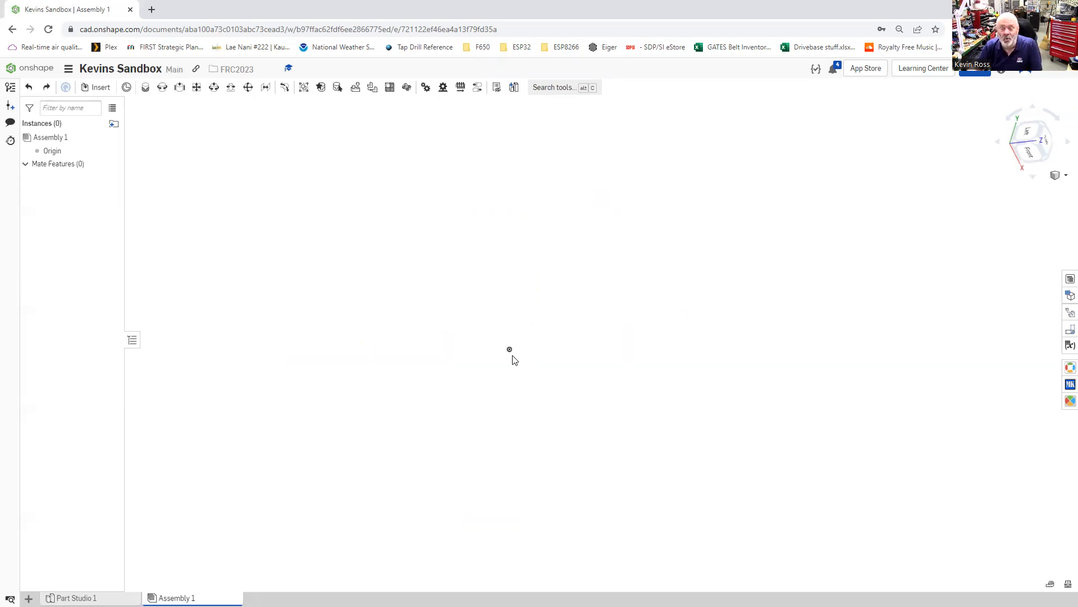
{"action": "mouse_move", "coordinate": [499, 353]}
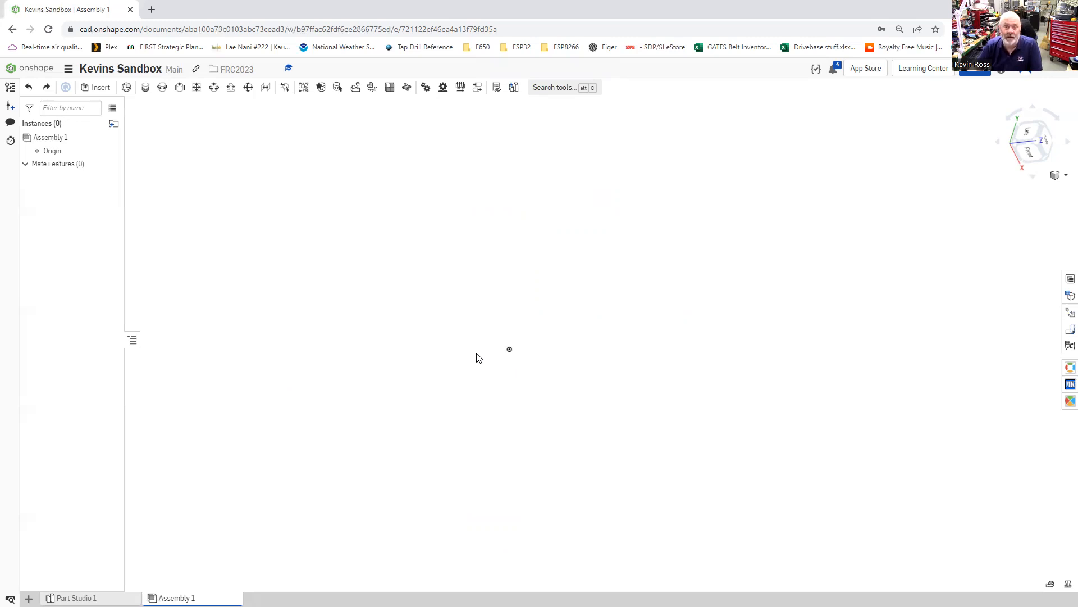
{"action": "mouse_move", "coordinate": [532, 356]}
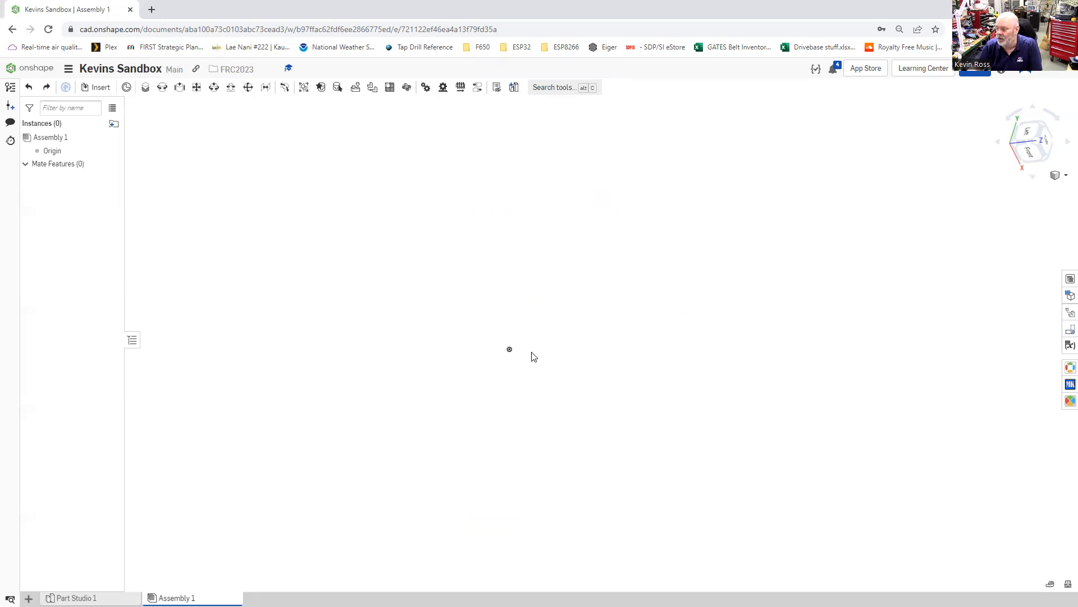
{"action": "mouse_move", "coordinate": [318, 349]}
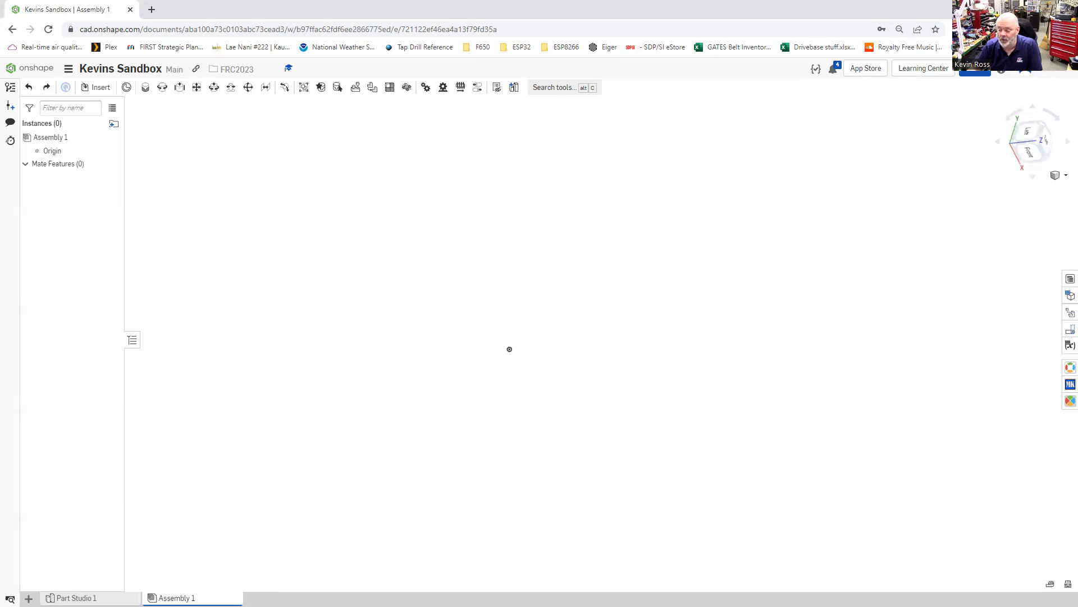
In Part Studio 1, start a Derived feature browsing Other documents > Part Factories.
{"action": "left_click", "coordinate": [75, 598]}
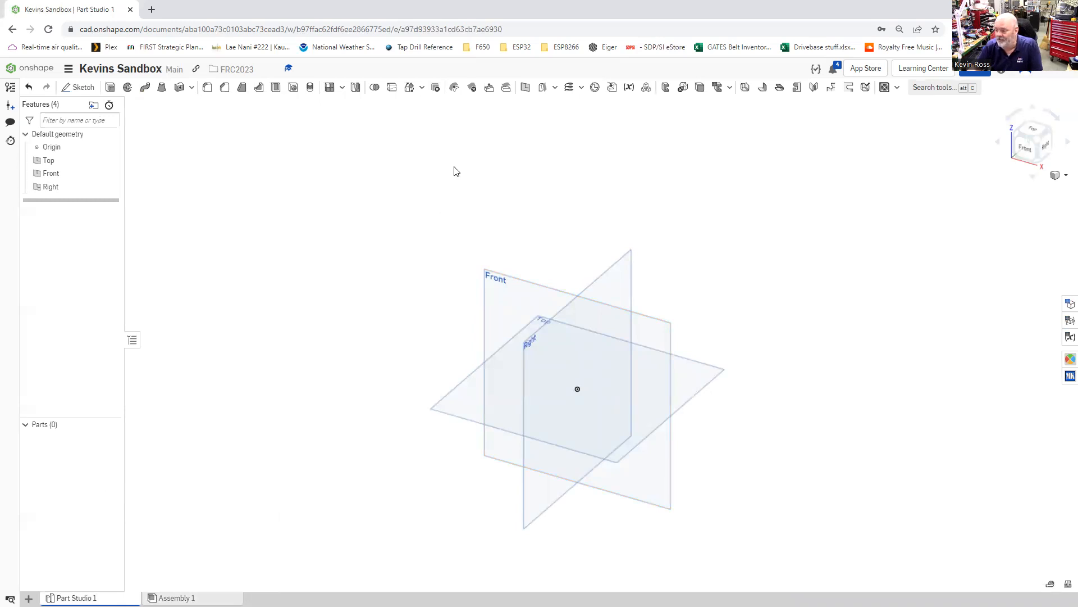
{"action": "mouse_move", "coordinate": [82, 87]}
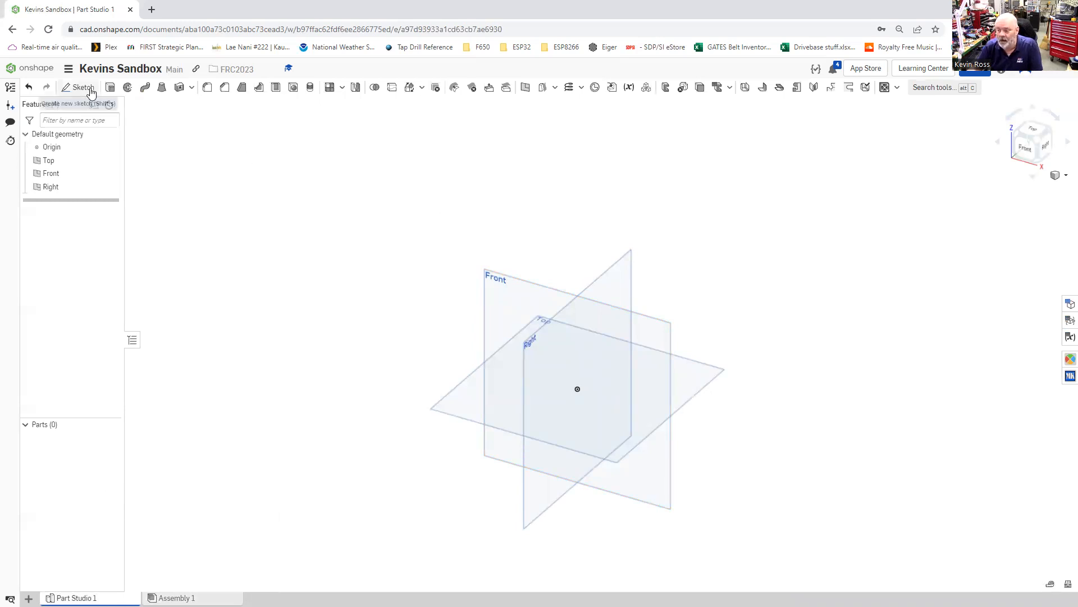
{"action": "mouse_move", "coordinate": [141, 101]}
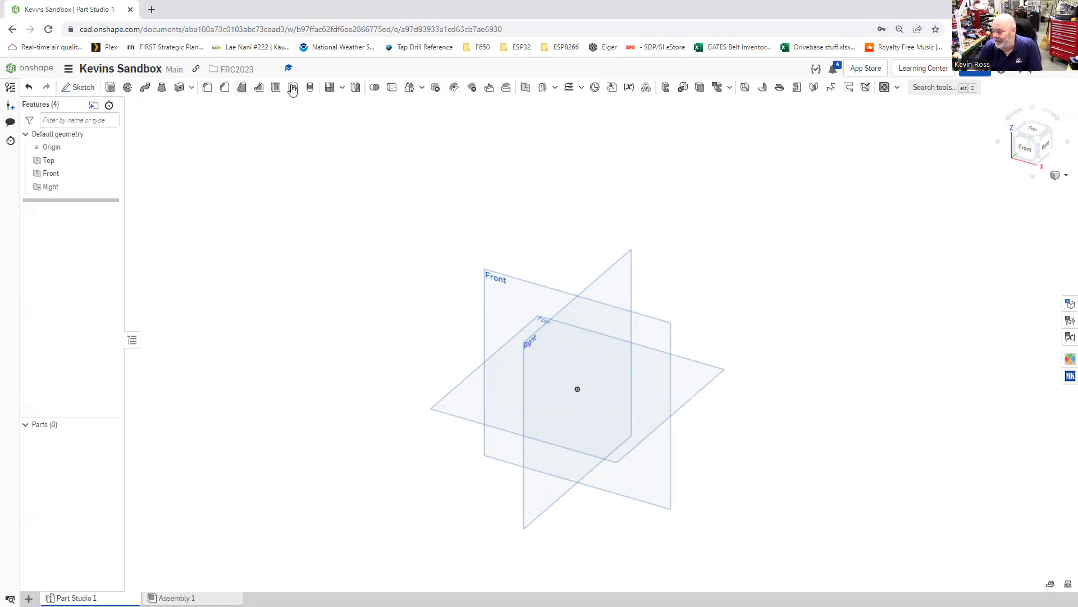
{"action": "mouse_move", "coordinate": [575, 89]}
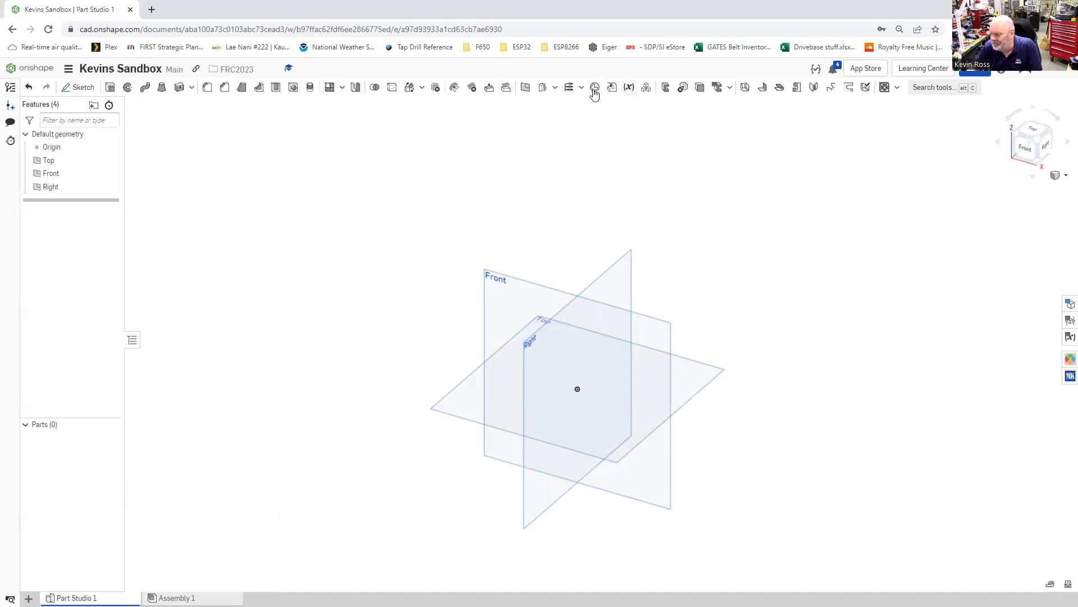
{"action": "mouse_move", "coordinate": [629, 87]}
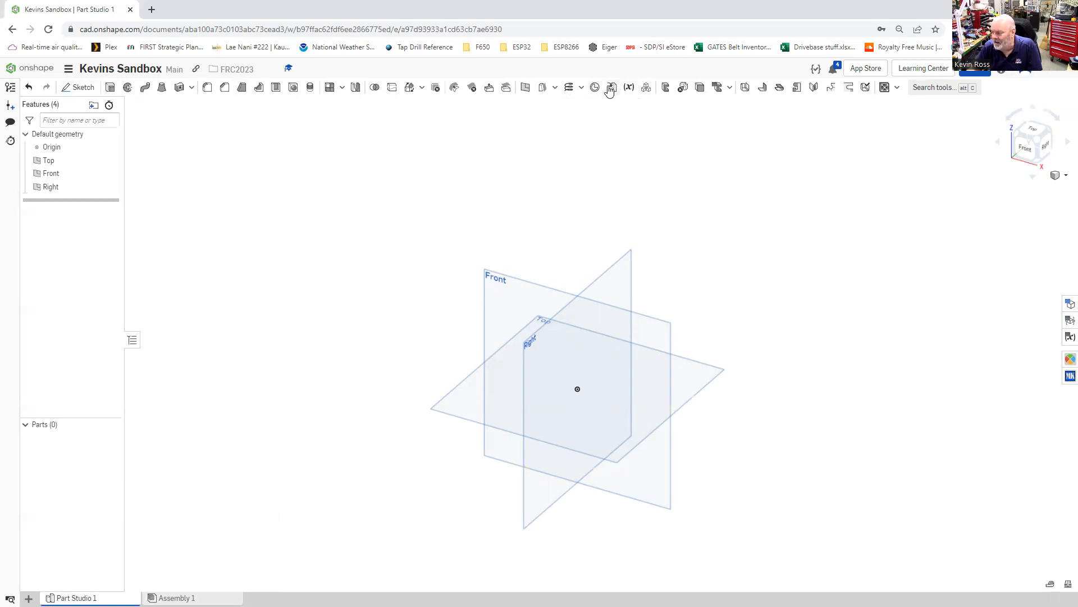
{"action": "mouse_move", "coordinate": [611, 88]}
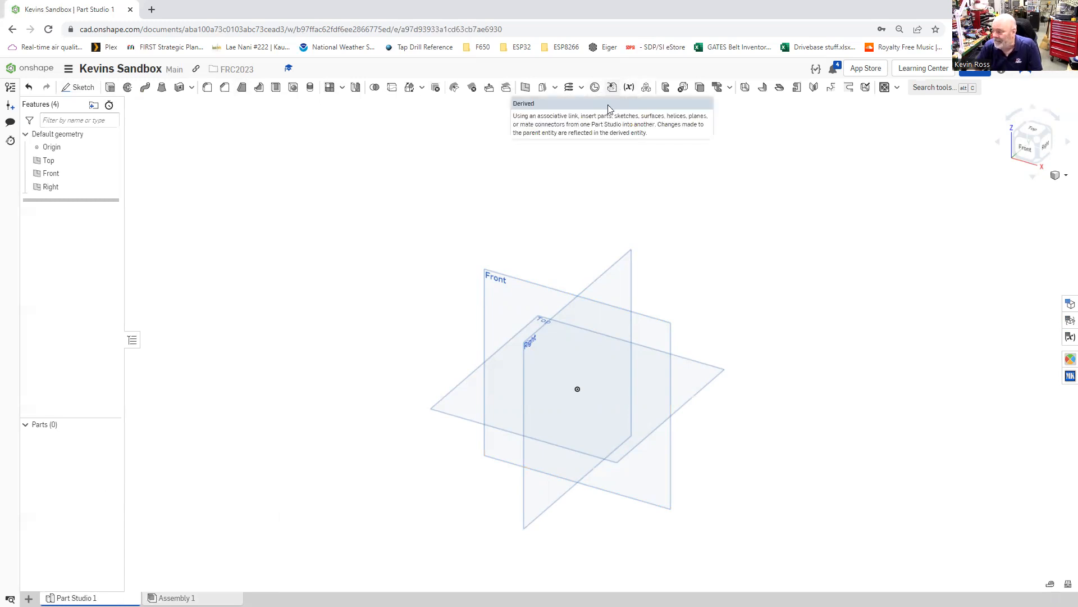
{"action": "left_click", "coordinate": [611, 88]}
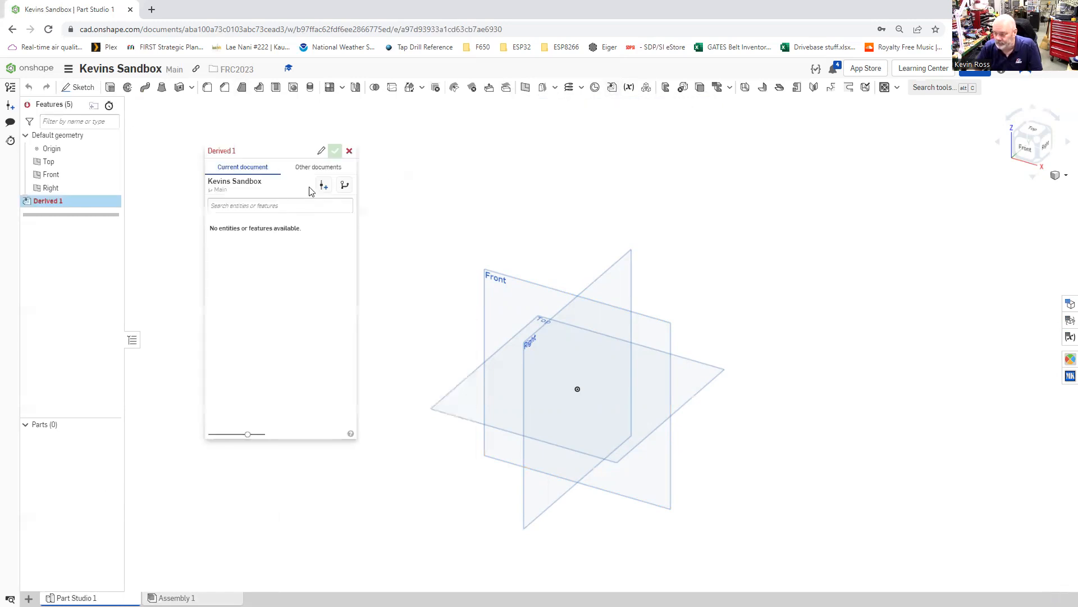
{"action": "left_click", "coordinate": [318, 167]}
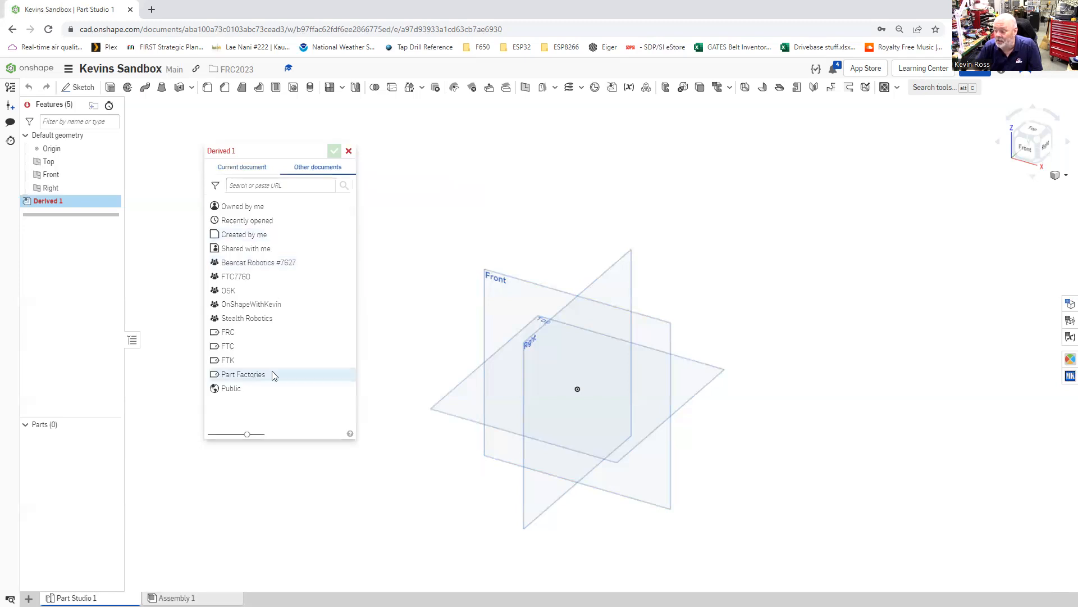
{"action": "left_click", "coordinate": [243, 374]}
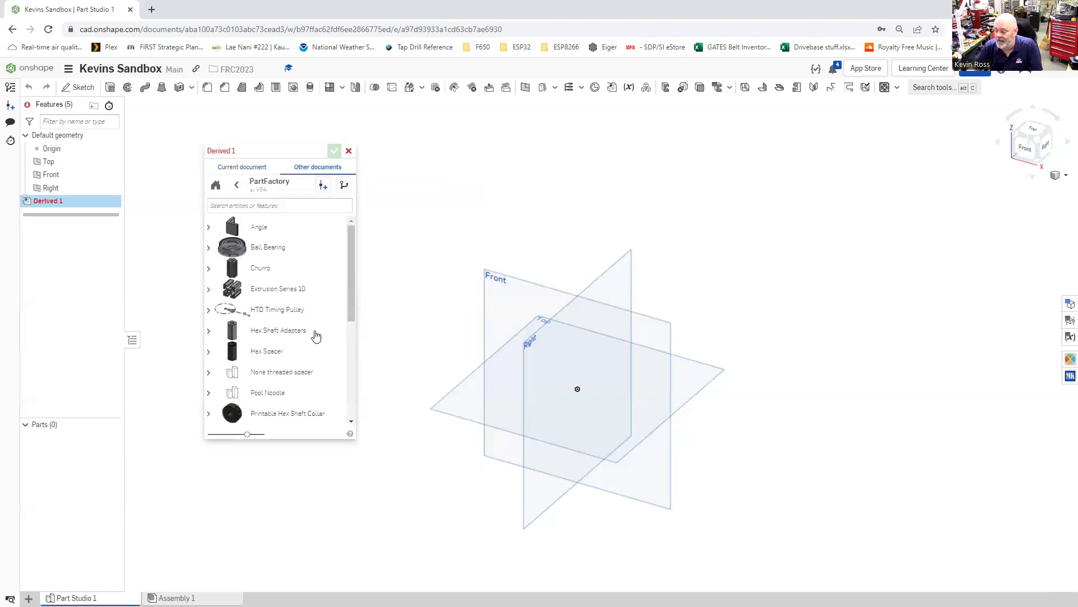
Generate the 17-inch 1.00 x 1.00 x 0.0625 Square Tube and accept the derived part.
{"action": "scroll", "scroll_direction": "down", "scroll_amount": 3}
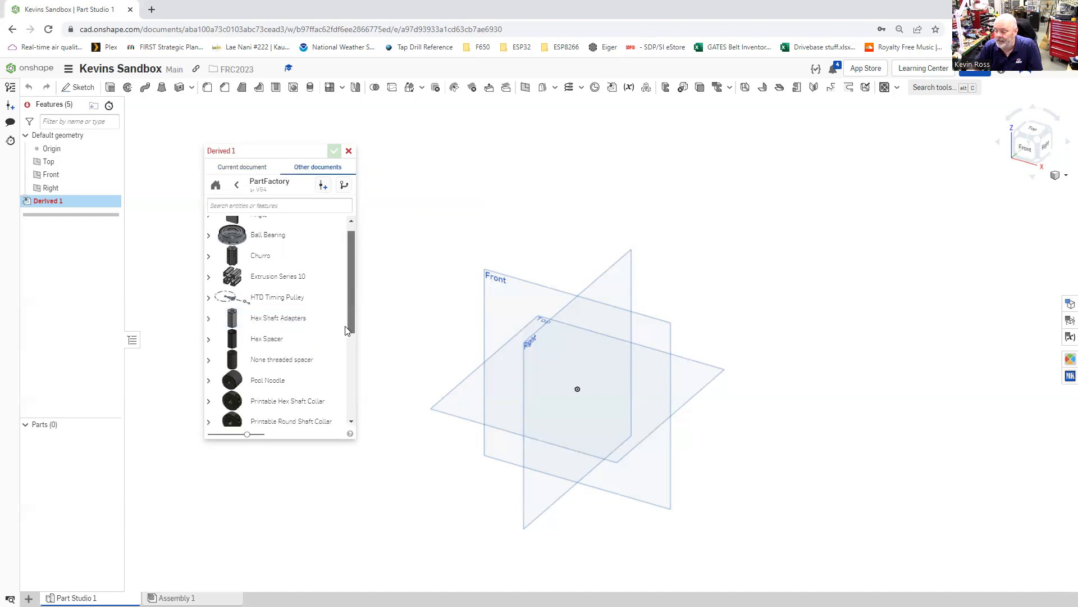
{"action": "scroll", "scroll_direction": "down", "scroll_amount": 3}
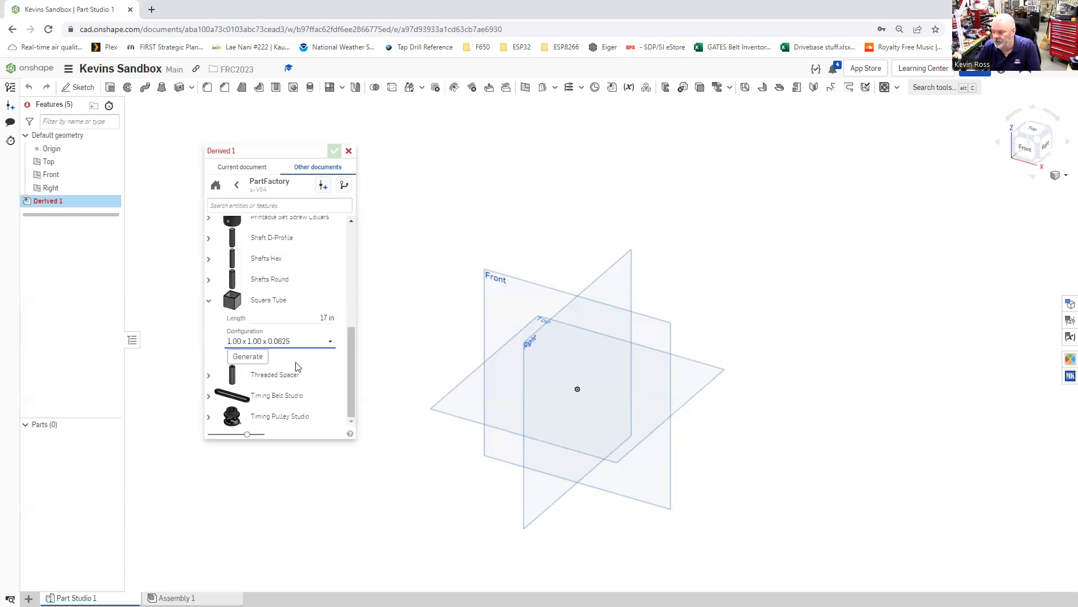
{"action": "left_click", "coordinate": [246, 356]}
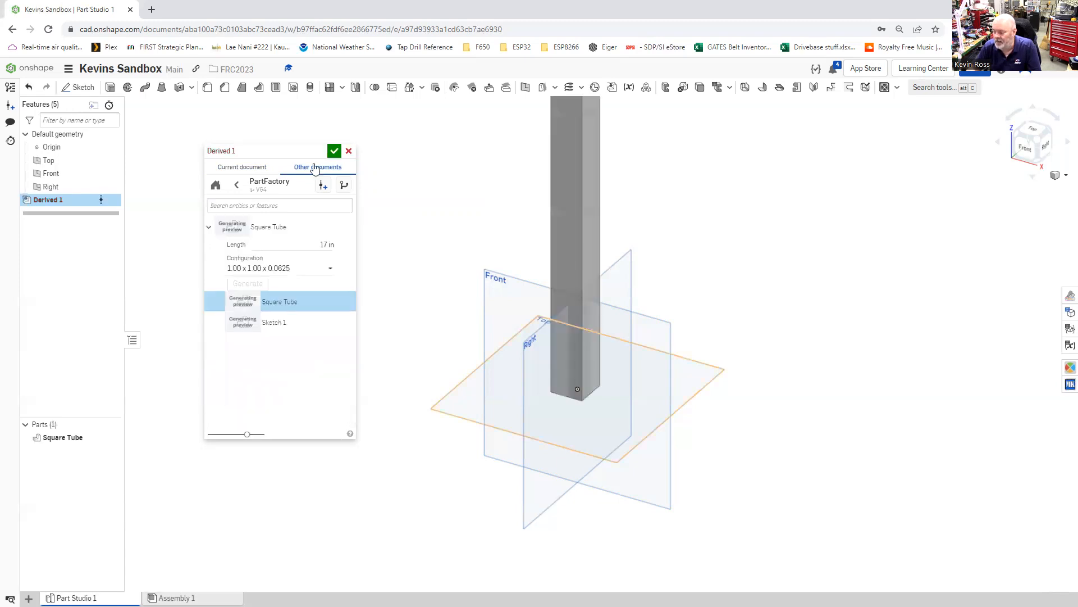
{"action": "left_click", "coordinate": [335, 151]}
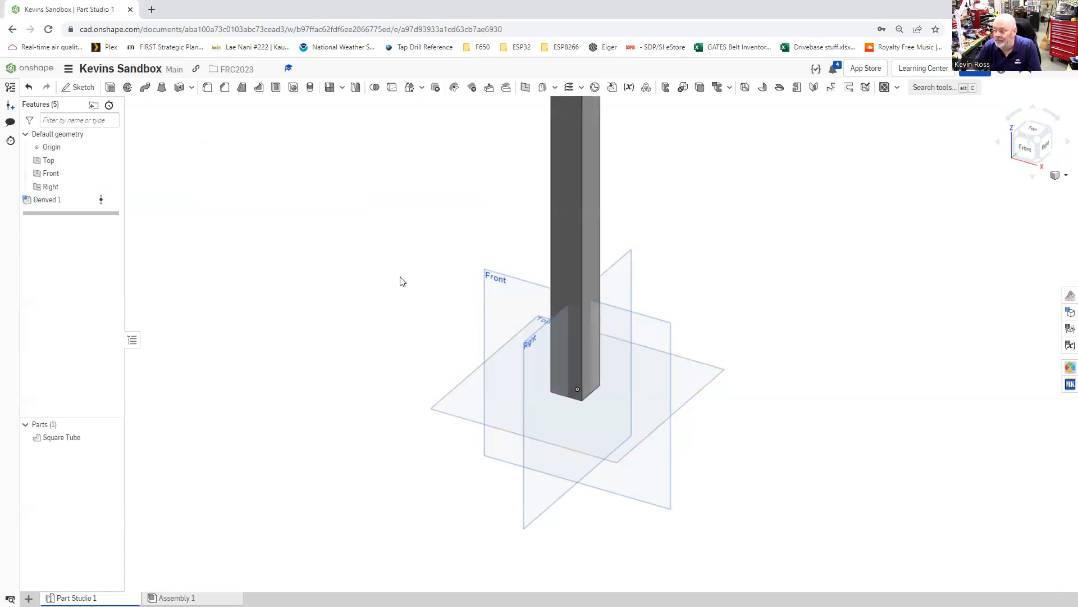
{"action": "scroll", "scroll_direction": "down", "scroll_amount": 3}
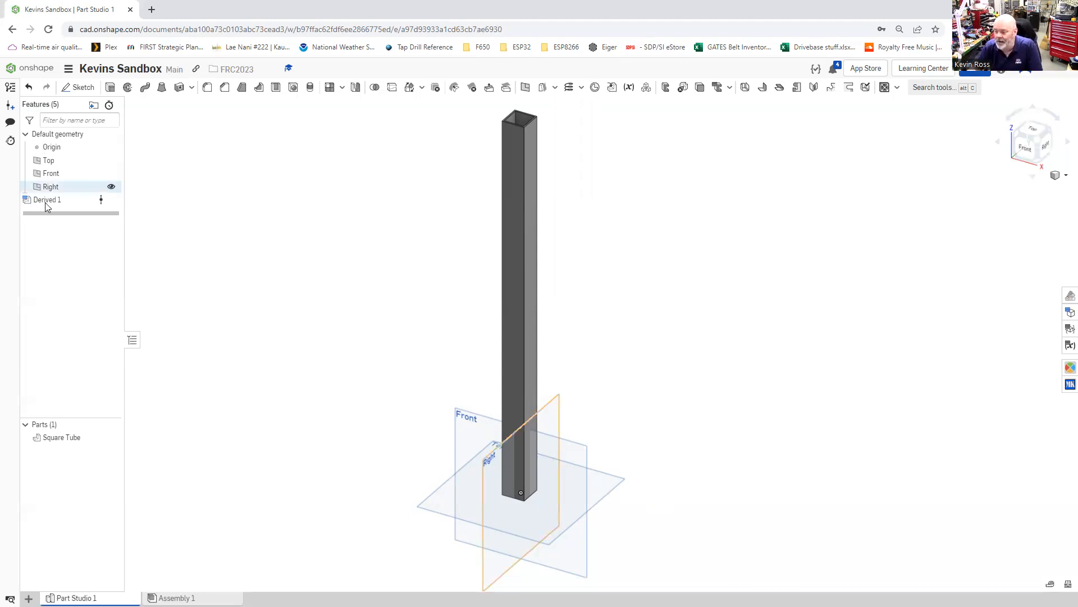
{"action": "left_click", "coordinate": [47, 200]}
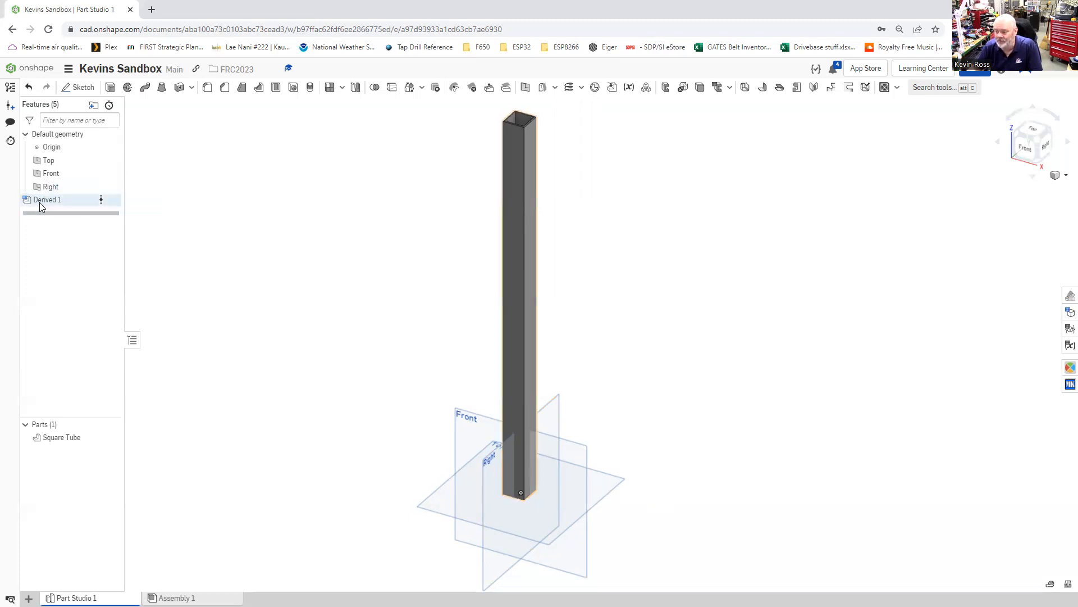
{"action": "mouse_move", "coordinate": [61, 204]}
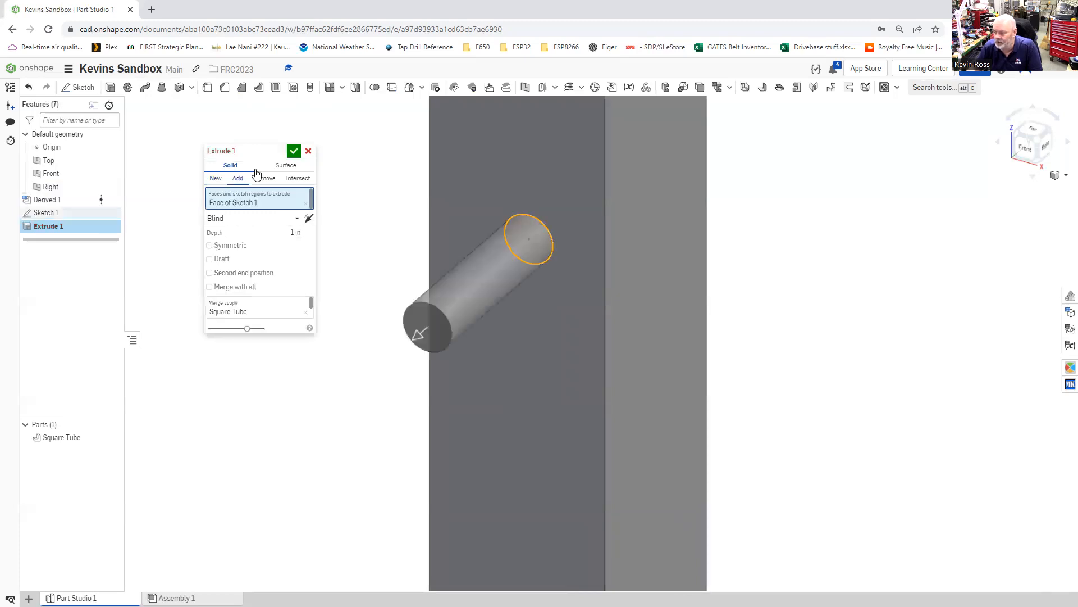
Set the extrude to Remove through all and confirm the hole cut through the tube.
{"action": "left_click", "coordinate": [264, 179]}
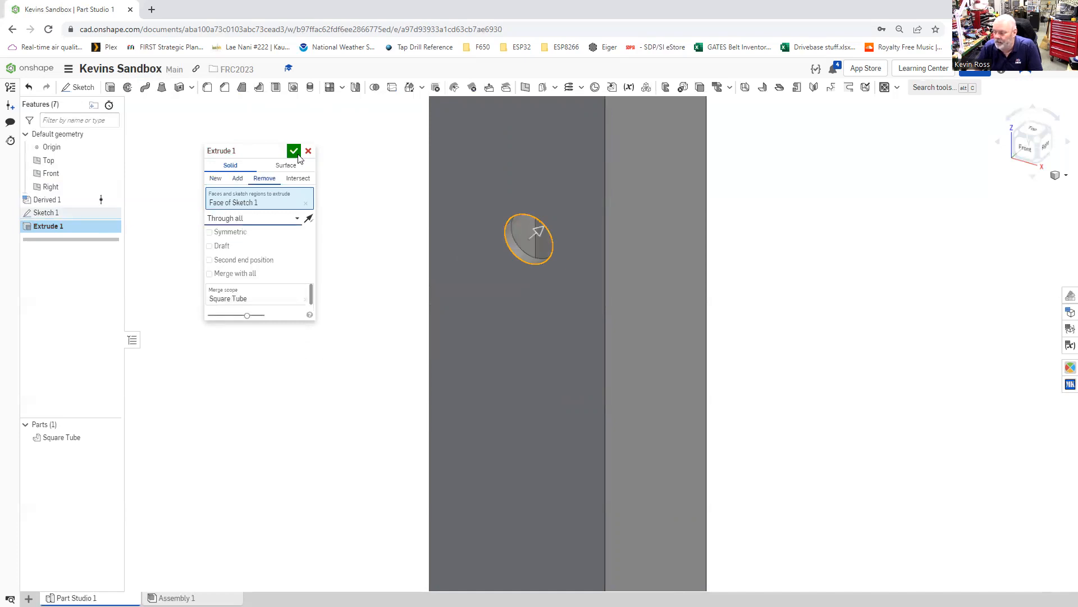
{"action": "left_click", "coordinate": [293, 151]}
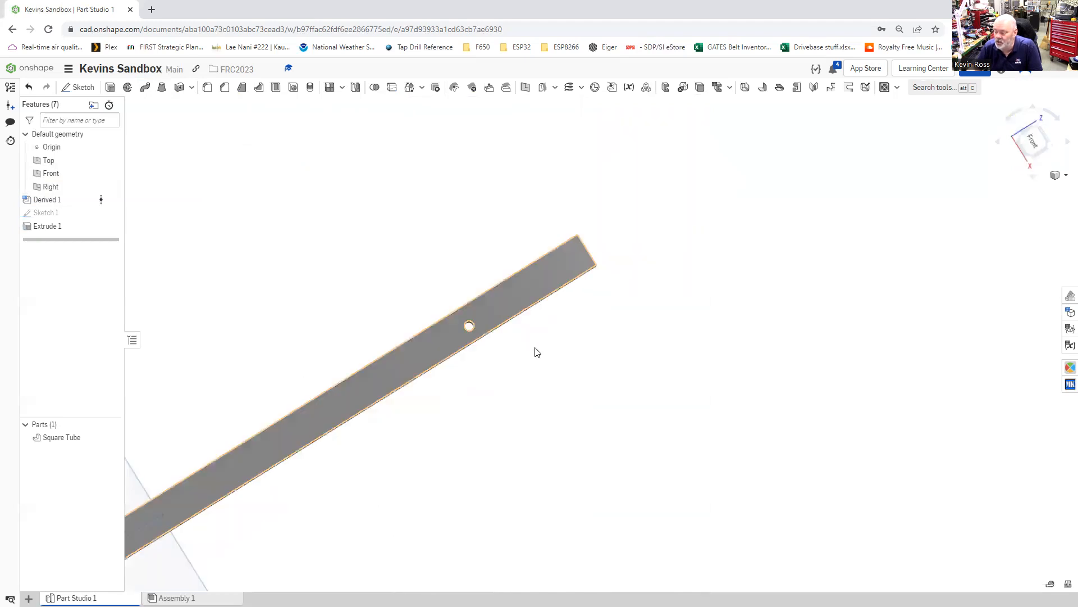
Pan to show the drilled tube and highlight the Derived 1 feature.
{"action": "left_click_drag", "start_coordinate": [537, 352], "coordinate": [348, 400]}
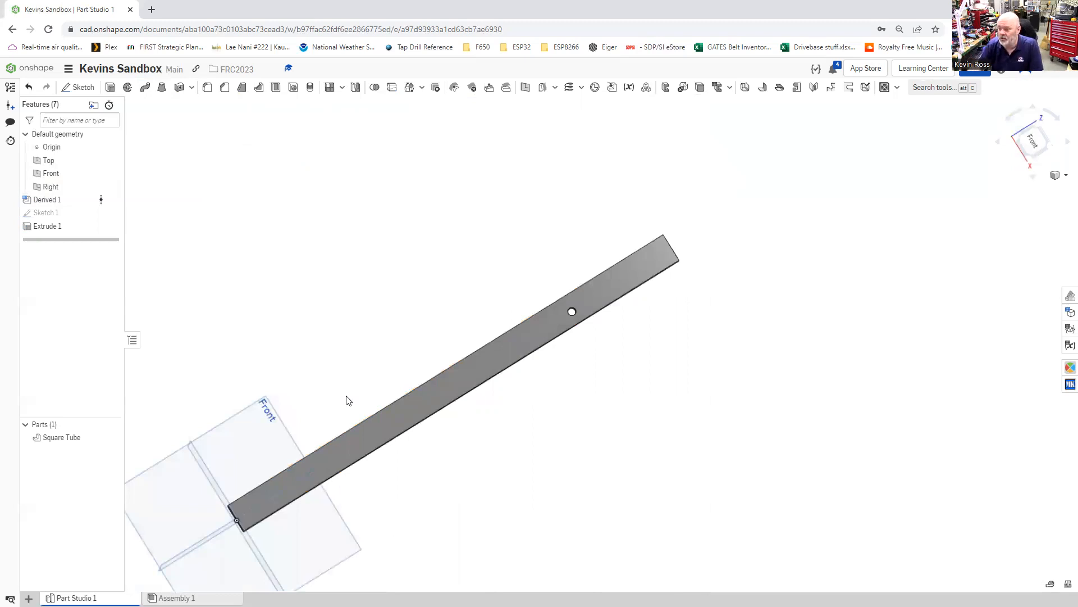
{"action": "left_click", "coordinate": [48, 200]}
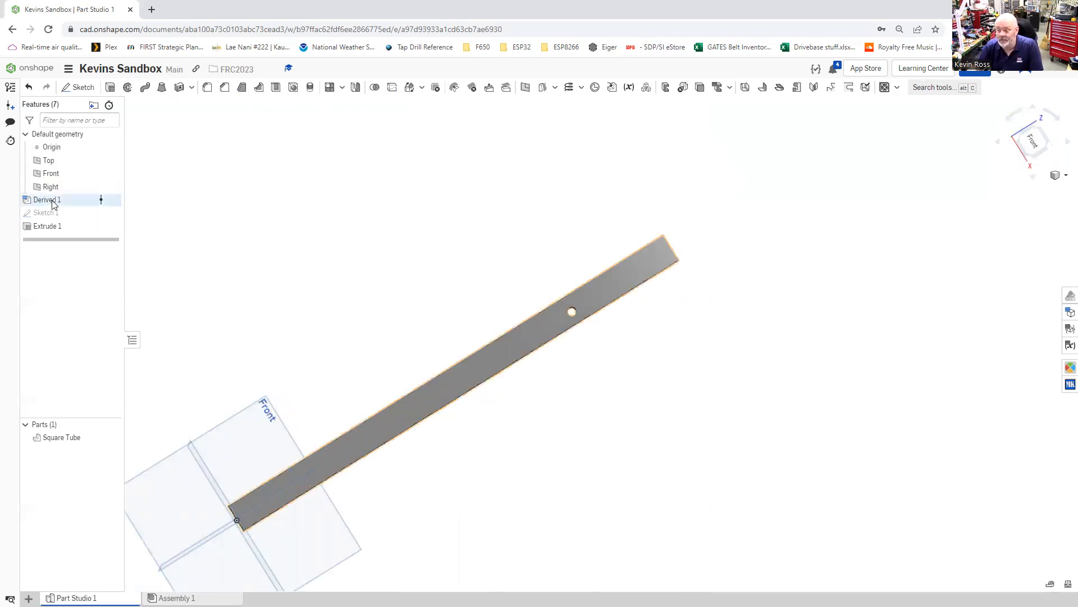
{"action": "mouse_move", "coordinate": [47, 200]}
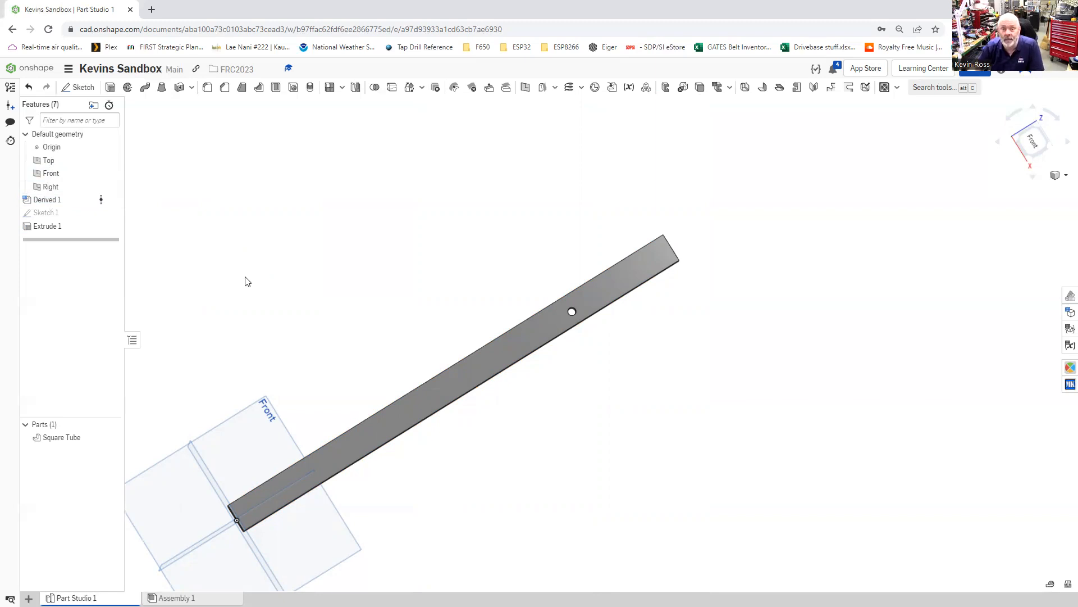
{"action": "mouse_move", "coordinate": [246, 266]}
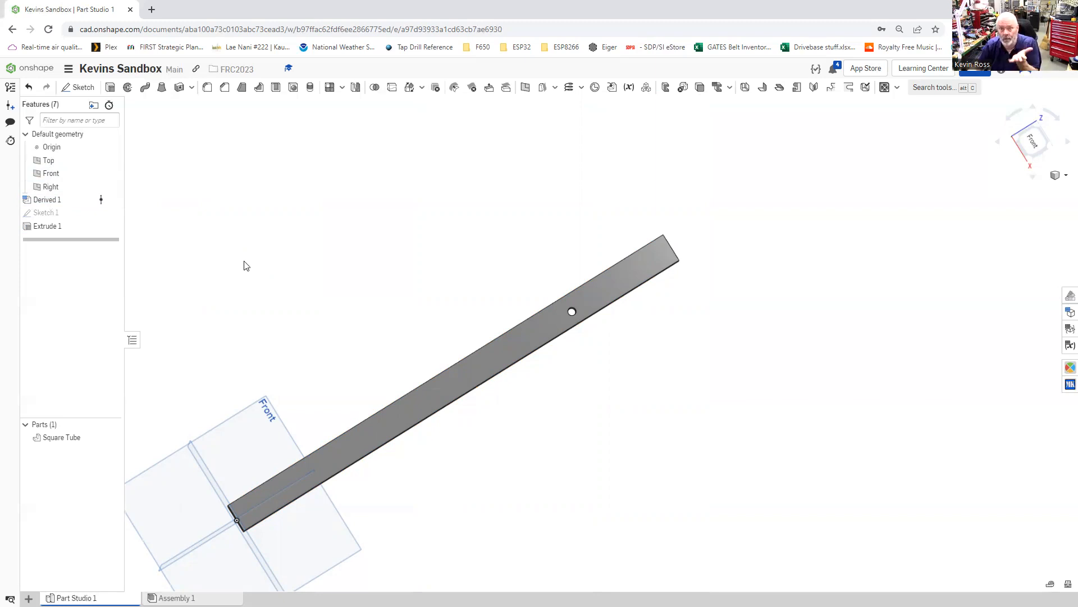
{"action": "mouse_move", "coordinate": [252, 257]}
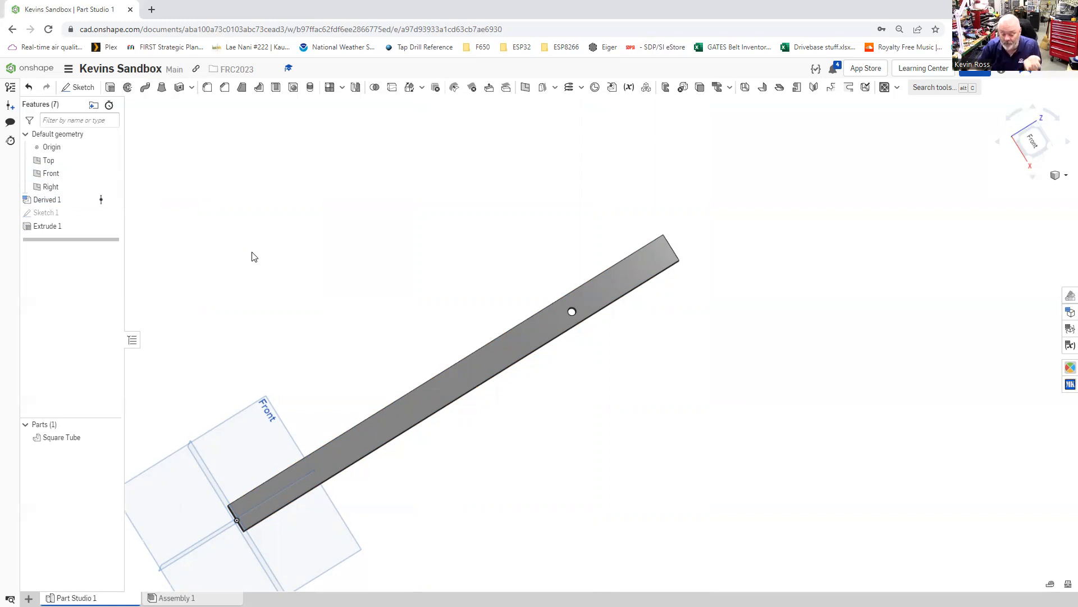
{"action": "mouse_move", "coordinate": [167, 239]}
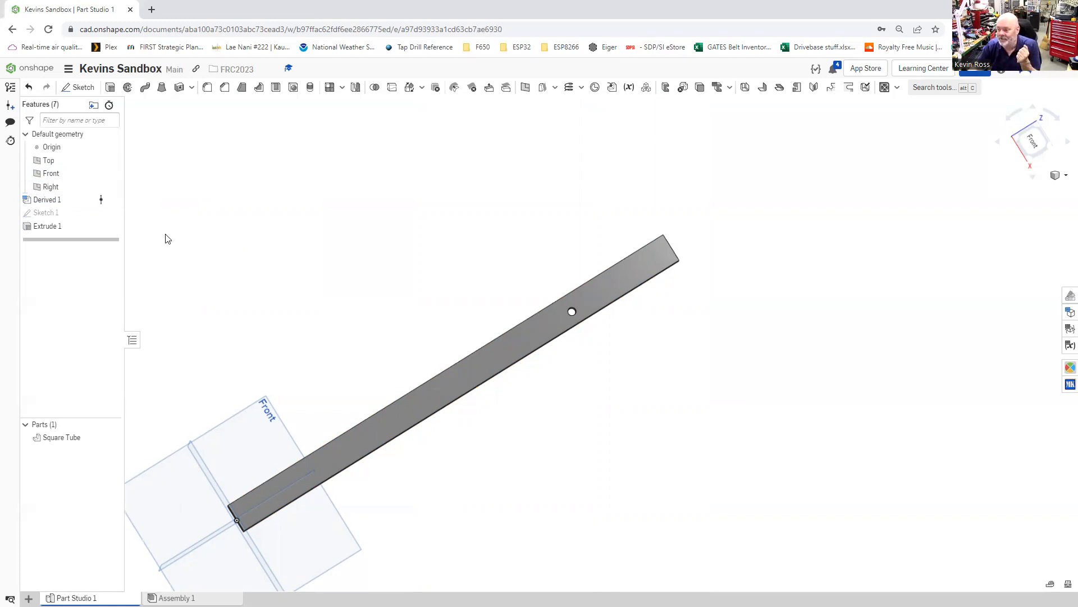
{"action": "left_click", "coordinate": [47, 200]}
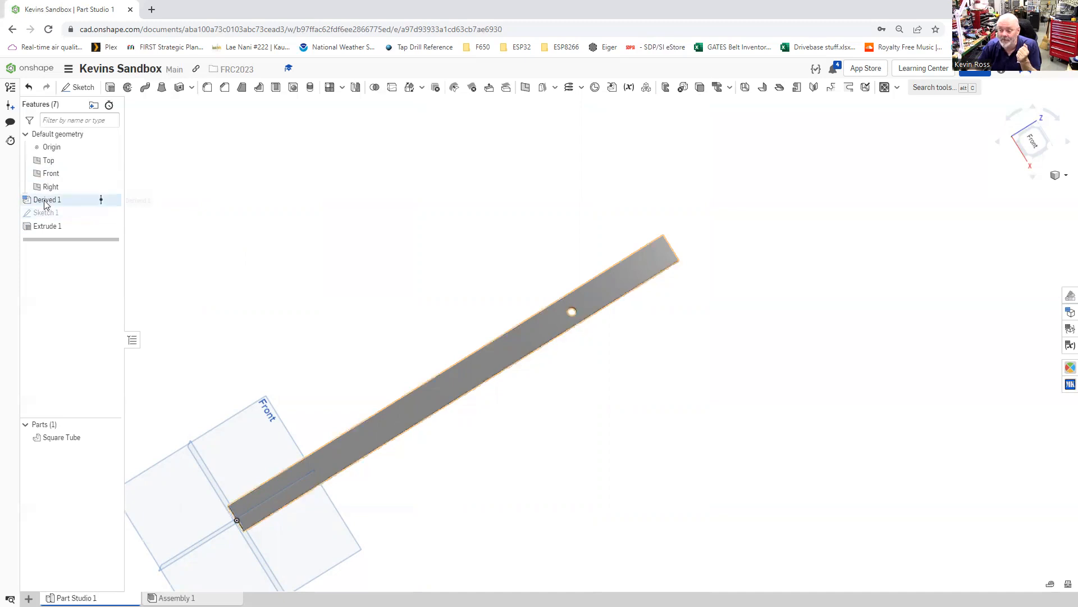
Edit Derived 1 and set the square tube length to 21 inches.
{"action": "right_click", "coordinate": [47, 200]}
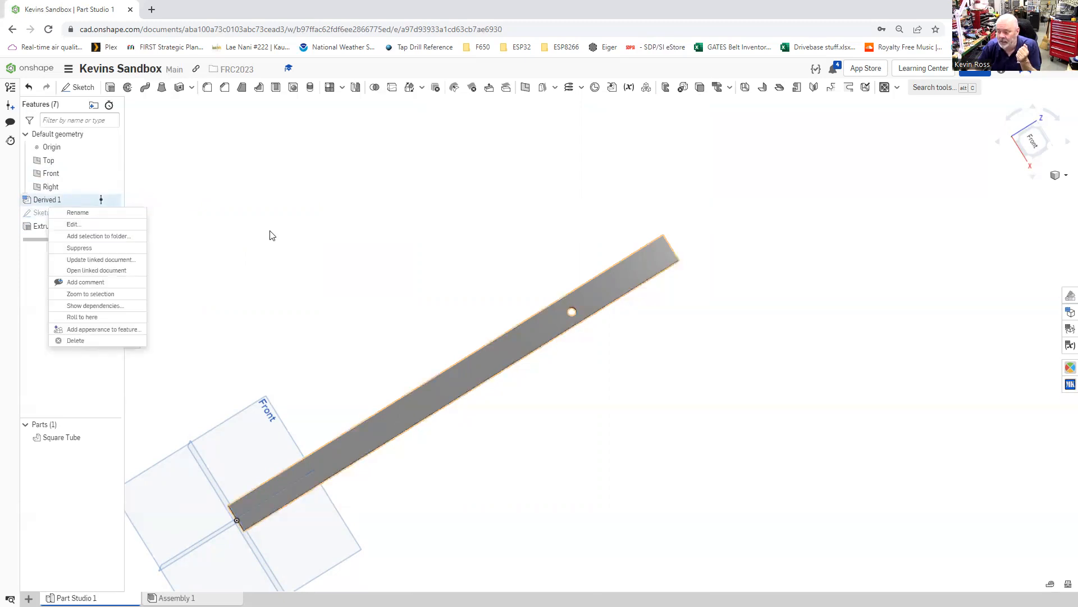
{"action": "left_click", "coordinate": [269, 235]}
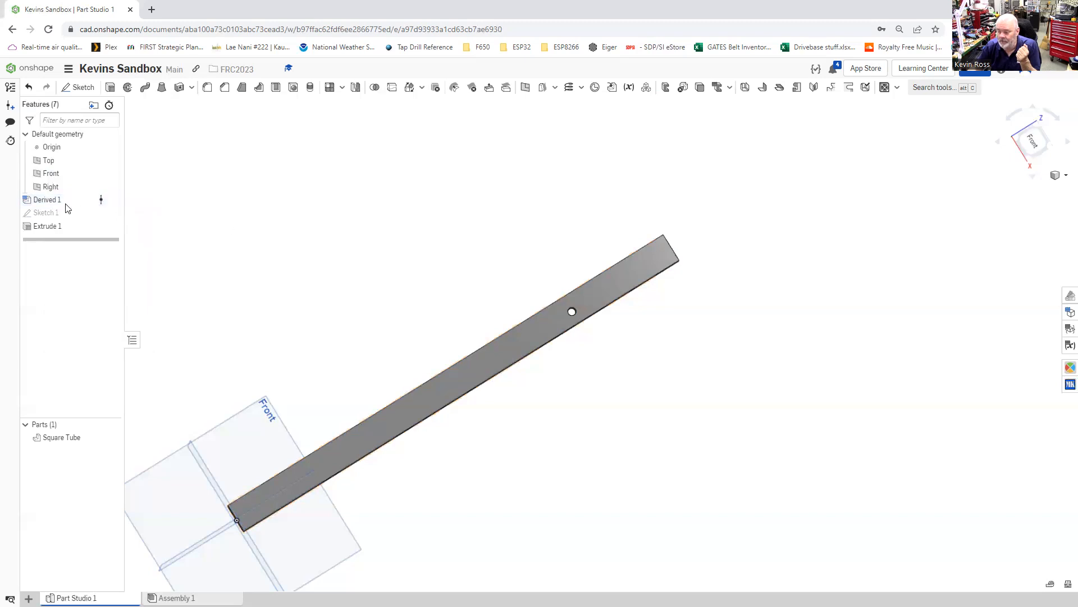
{"action": "right_click", "coordinate": [47, 200]}
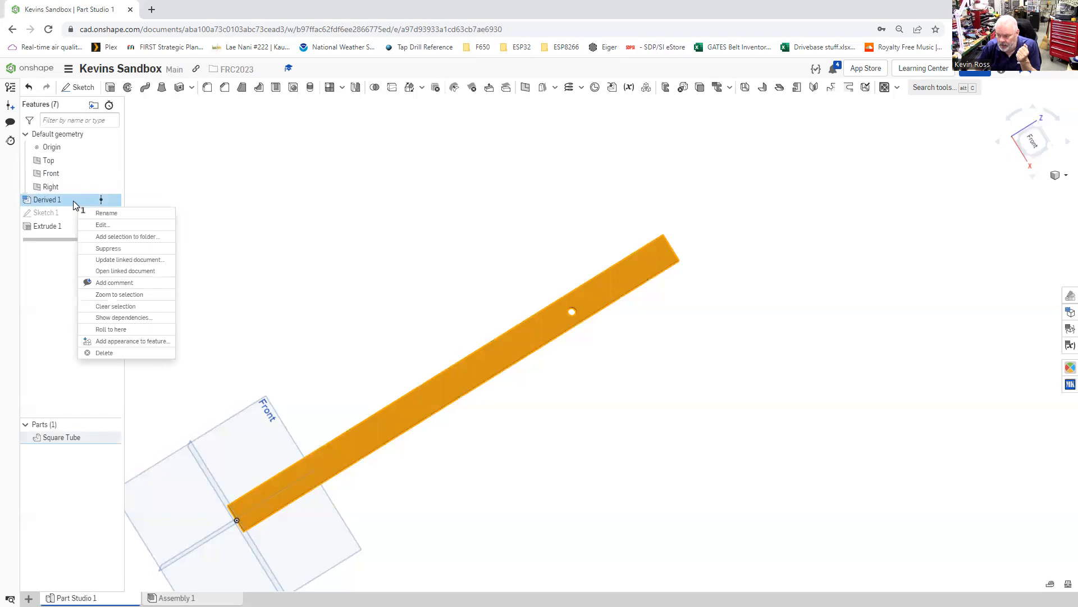
{"action": "mouse_move", "coordinate": [96, 233]}
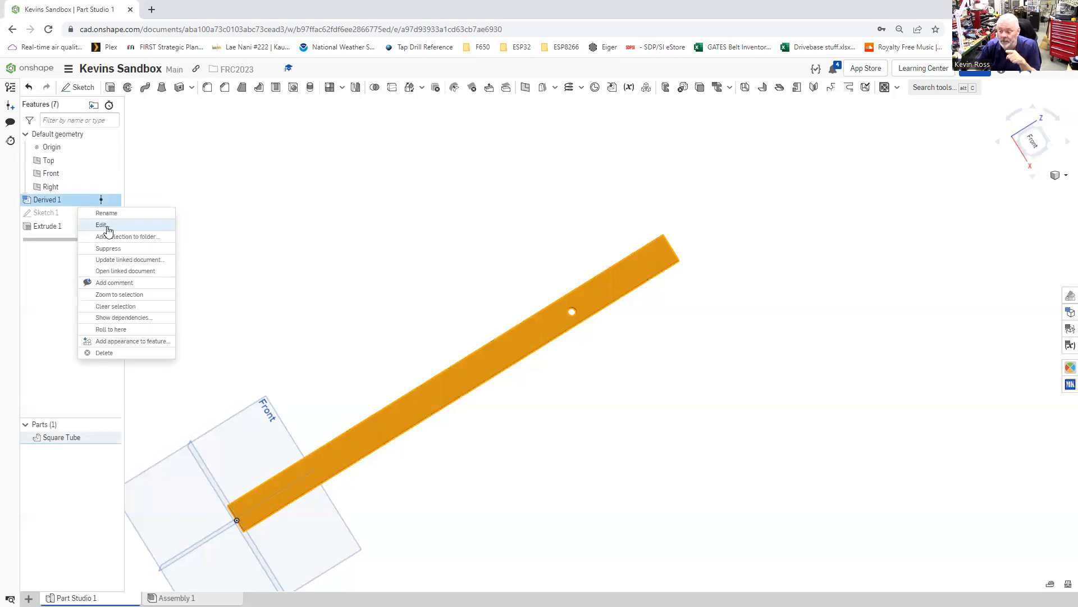
{"action": "left_click", "coordinate": [101, 225]}
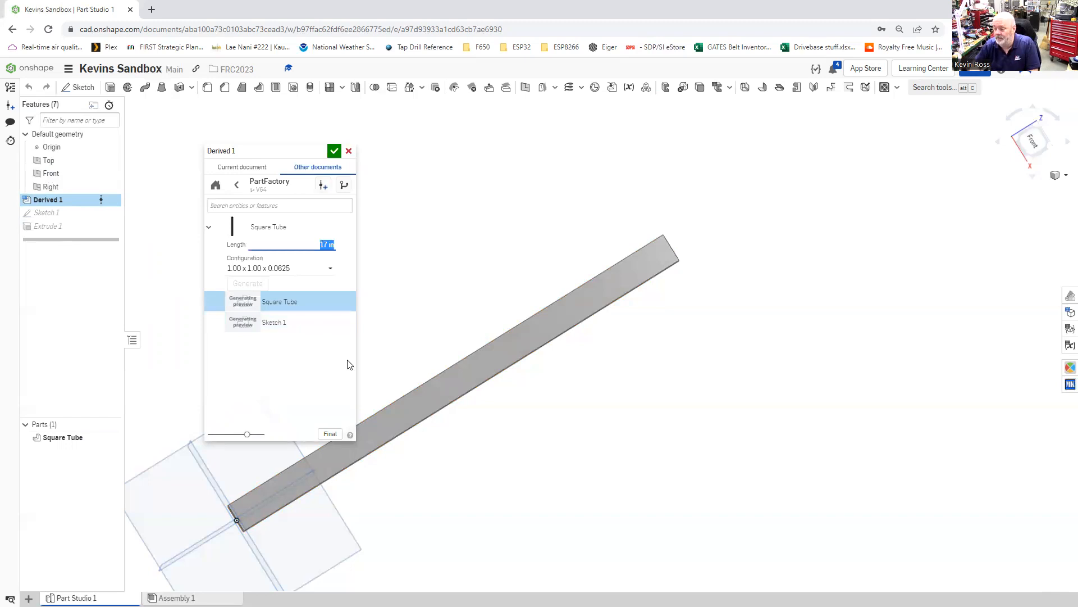
{"action": "type", "text": "21"}
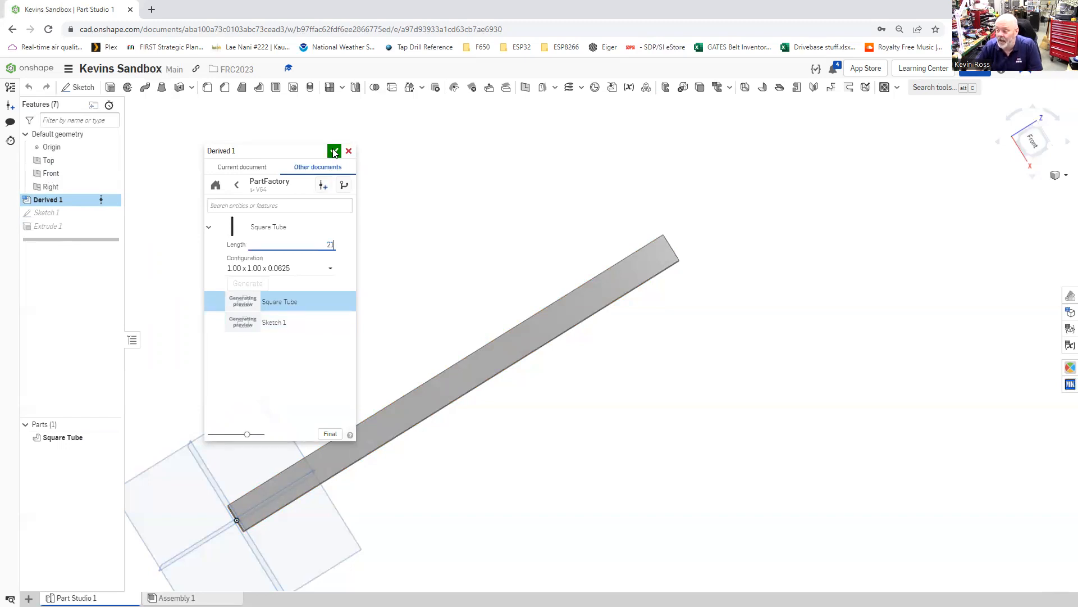
{"action": "left_click", "coordinate": [334, 150]}
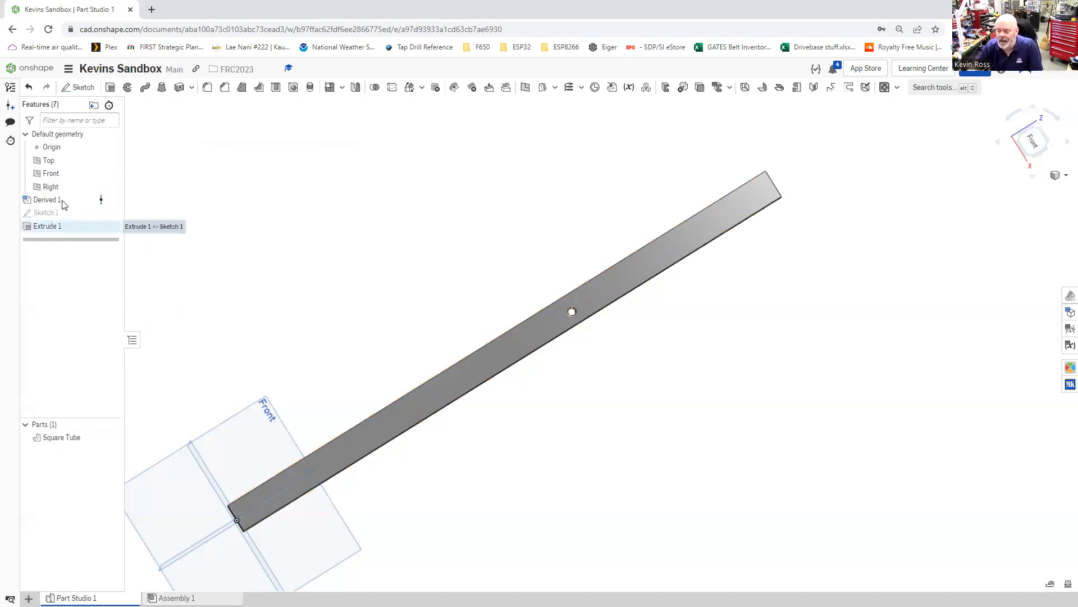
Edit Derived 1 to the 1.00 x 2.00 x 0.0625 tube configuration and regenerate it.
{"action": "right_click", "coordinate": [47, 200]}
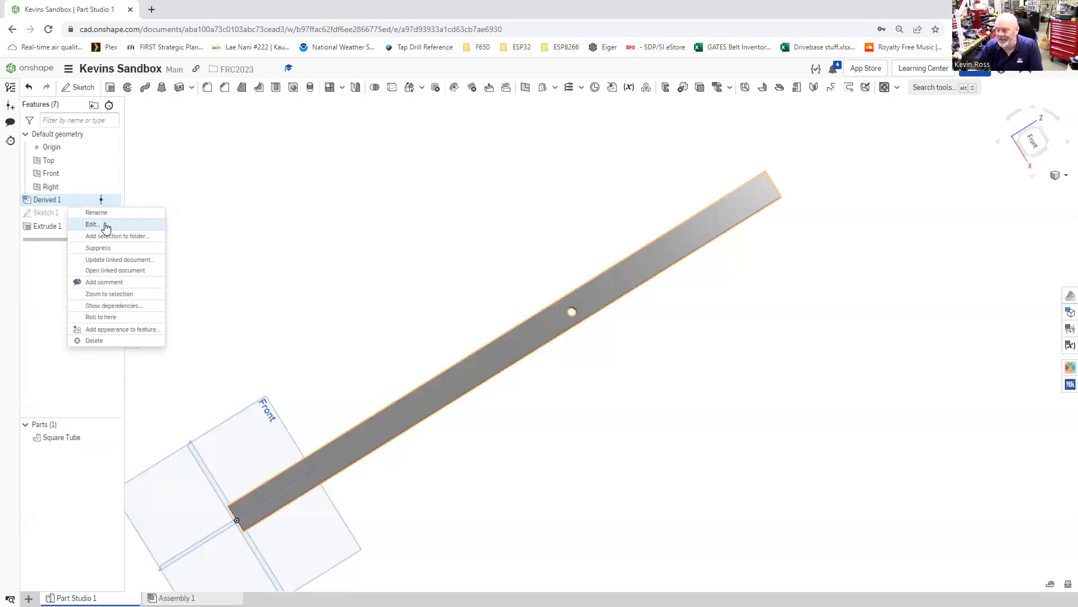
{"action": "left_click", "coordinate": [91, 224]}
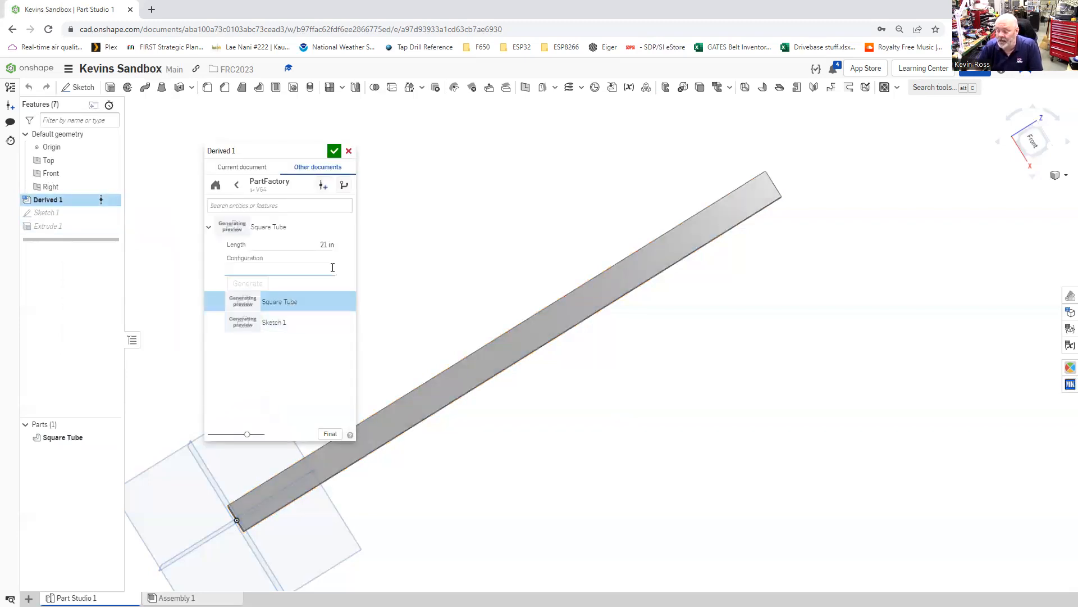
{"action": "left_click", "coordinate": [278, 268]}
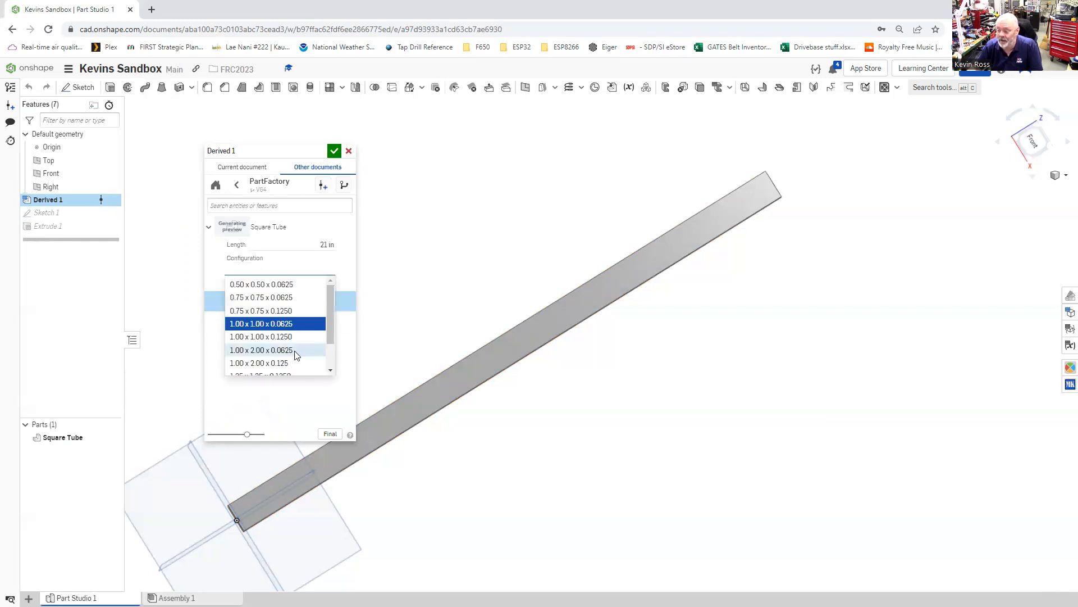
{"action": "left_click", "coordinate": [259, 350]}
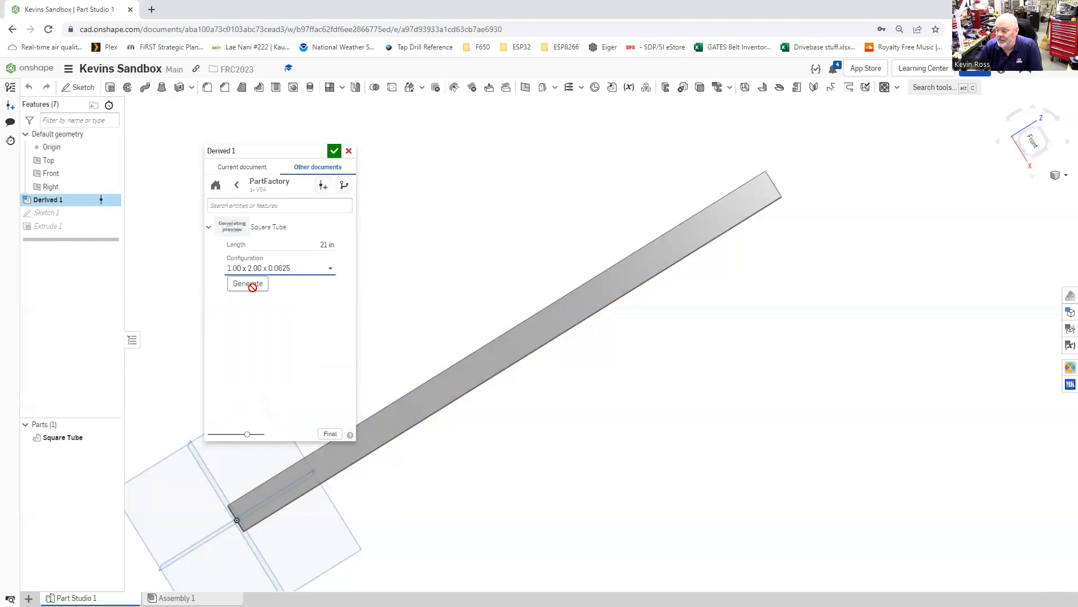
{"action": "left_click", "coordinate": [335, 151]}
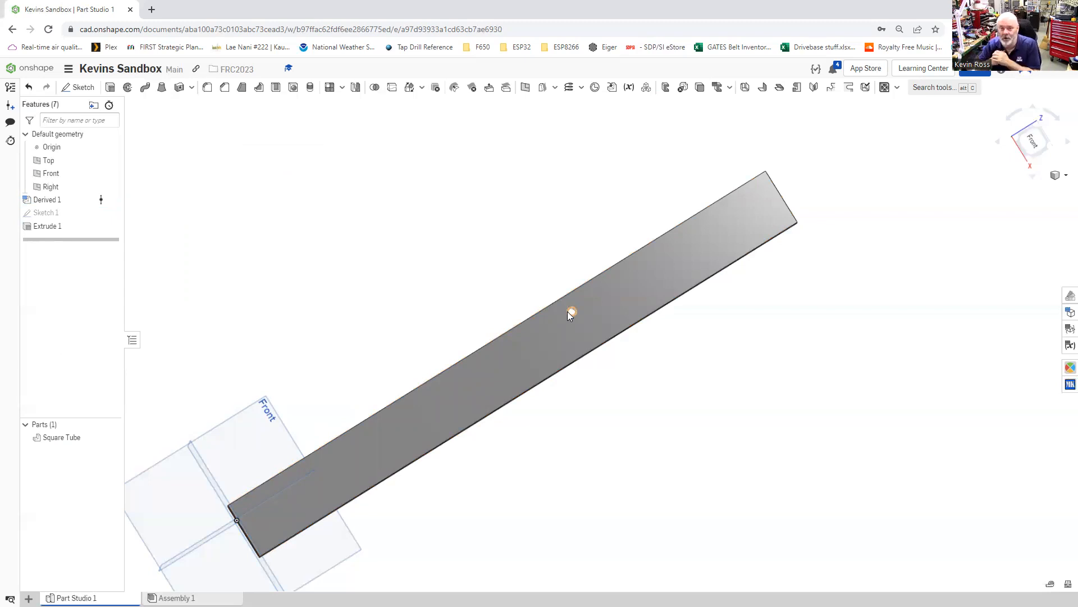
{"action": "left_click", "coordinate": [177, 598]}
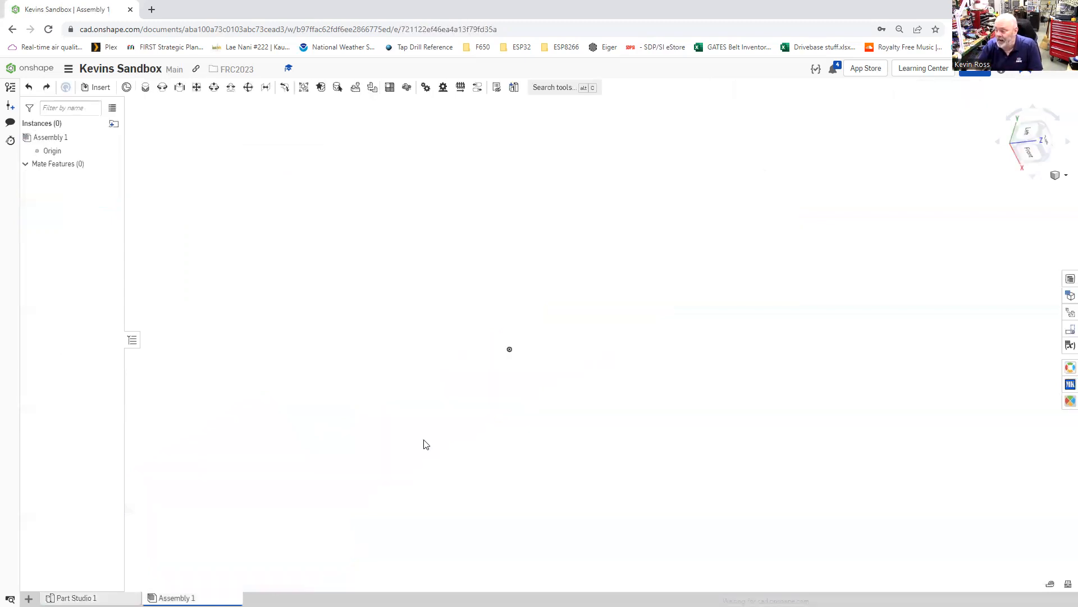
Insert the drilled Square Tube from Part Studio 1 of the current document into Assembly 1.
{"action": "left_click", "coordinate": [100, 87]}
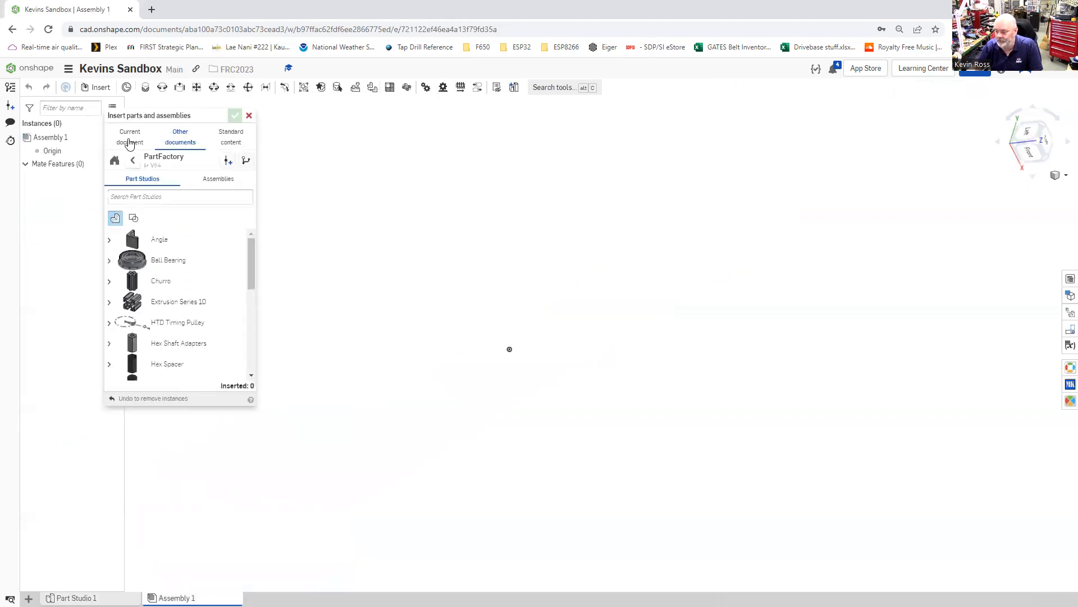
{"action": "left_click", "coordinate": [130, 137]}
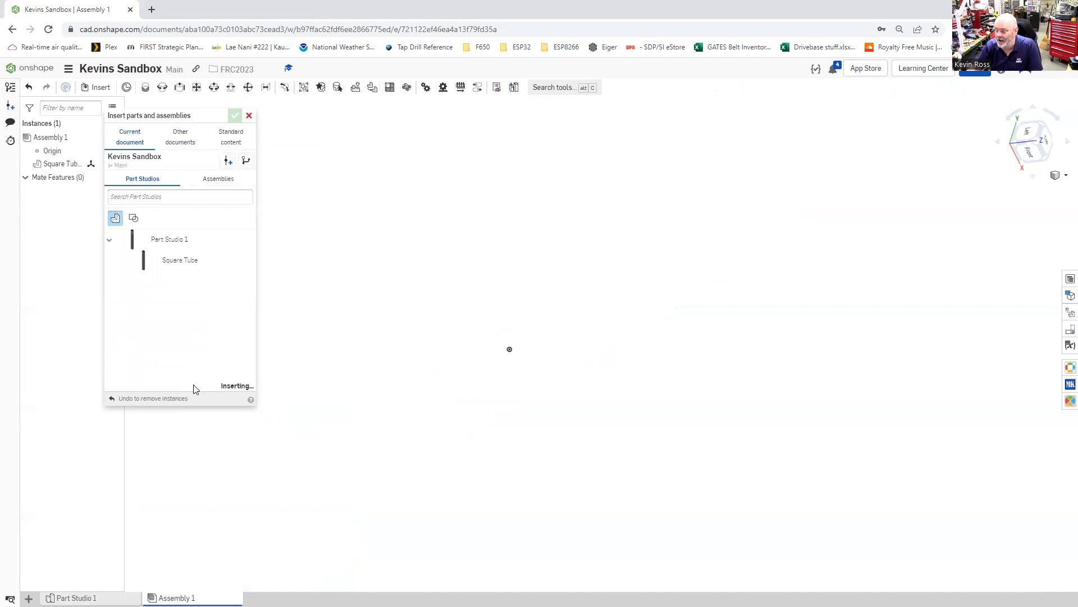
{"action": "left_click", "coordinate": [235, 114]}
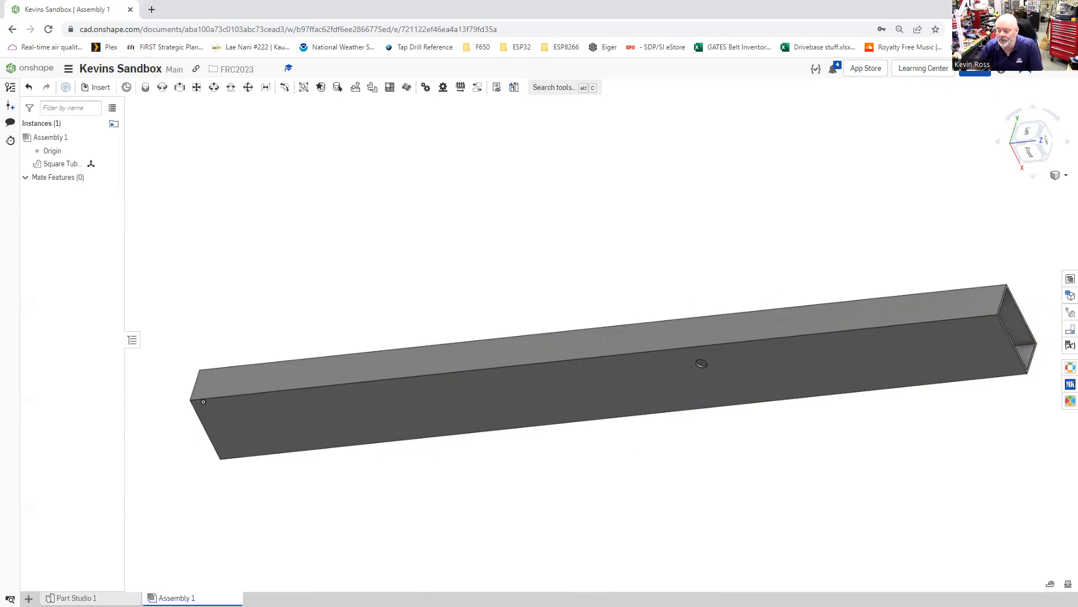
Rename Part Studio 1 to 'Derived Parts'.
{"action": "left_click", "coordinate": [74, 597]}
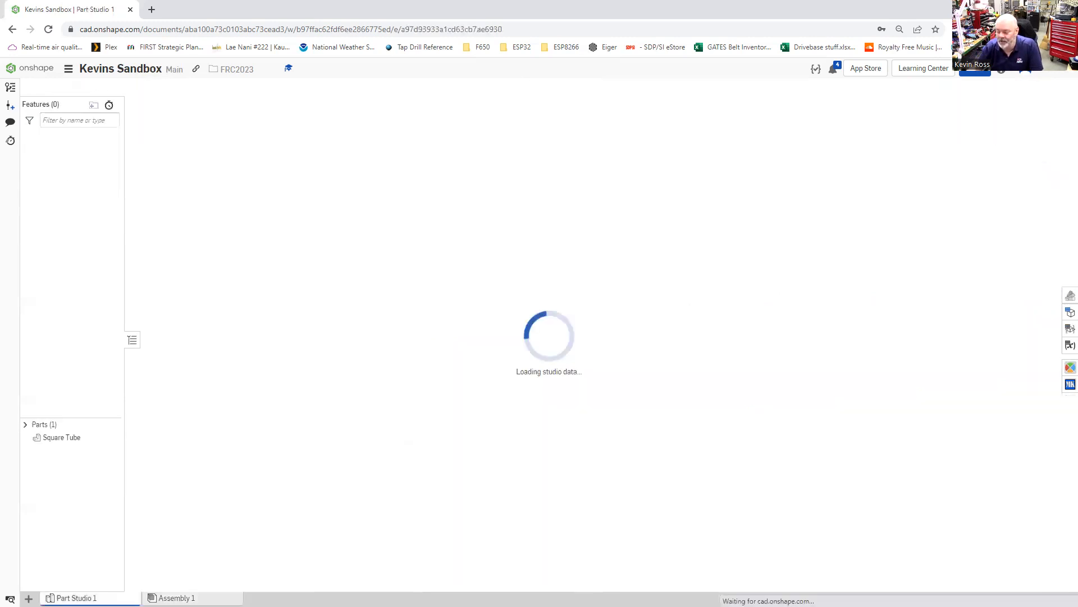
{"action": "right_click", "coordinate": [61, 437]}
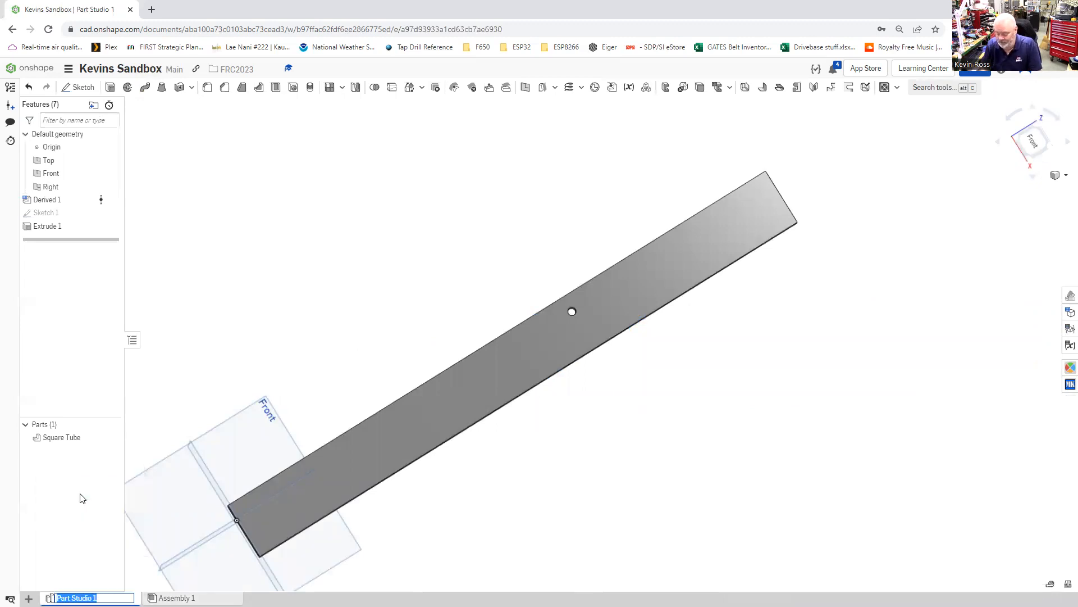
{"action": "type", "text": "Dere"}
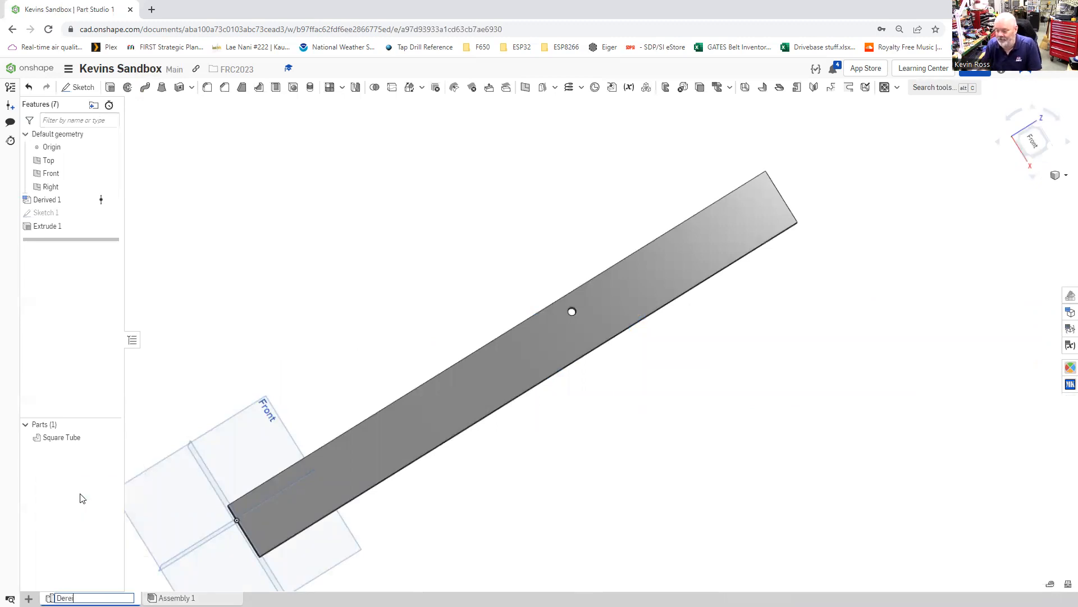
{"action": "type", "text": "Derived Parts"}
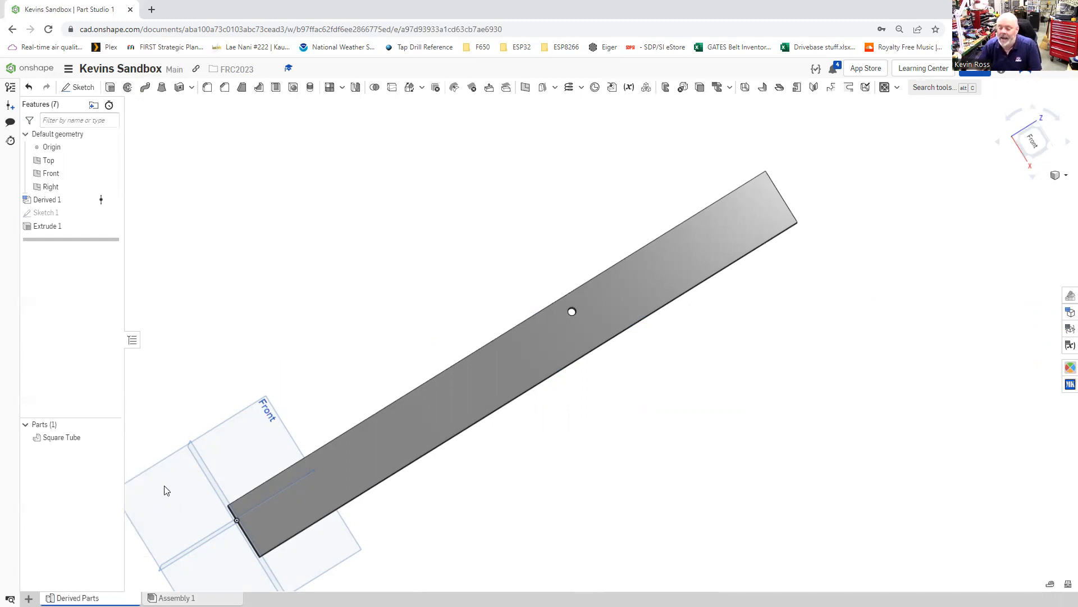
Rename the Square Tube part to '1x2 with hole' from the Parts list.
{"action": "right_click", "coordinate": [61, 437]}
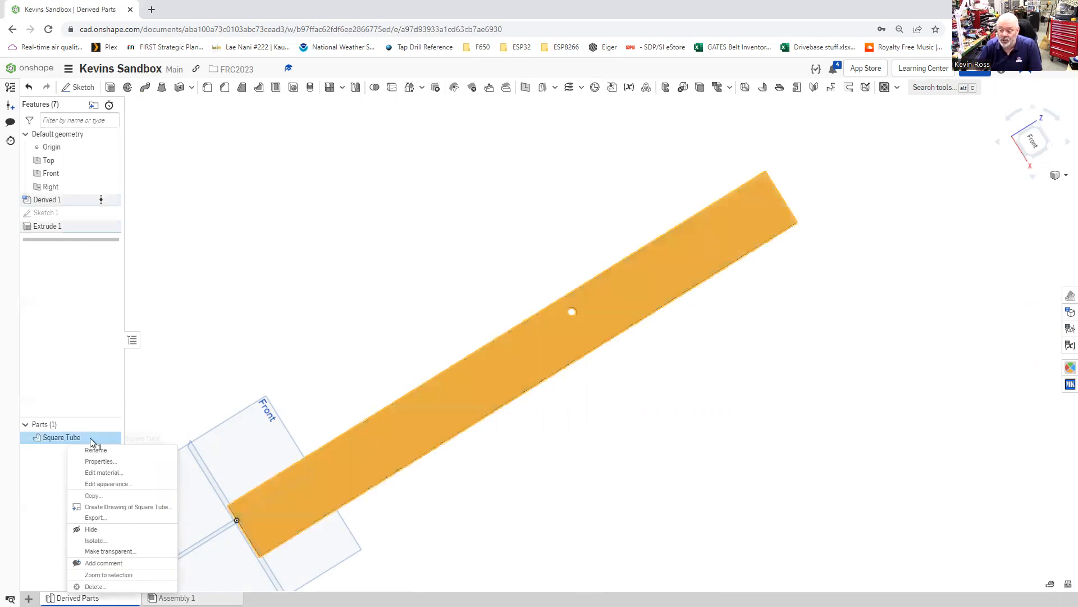
{"action": "left_click", "coordinate": [95, 449]}
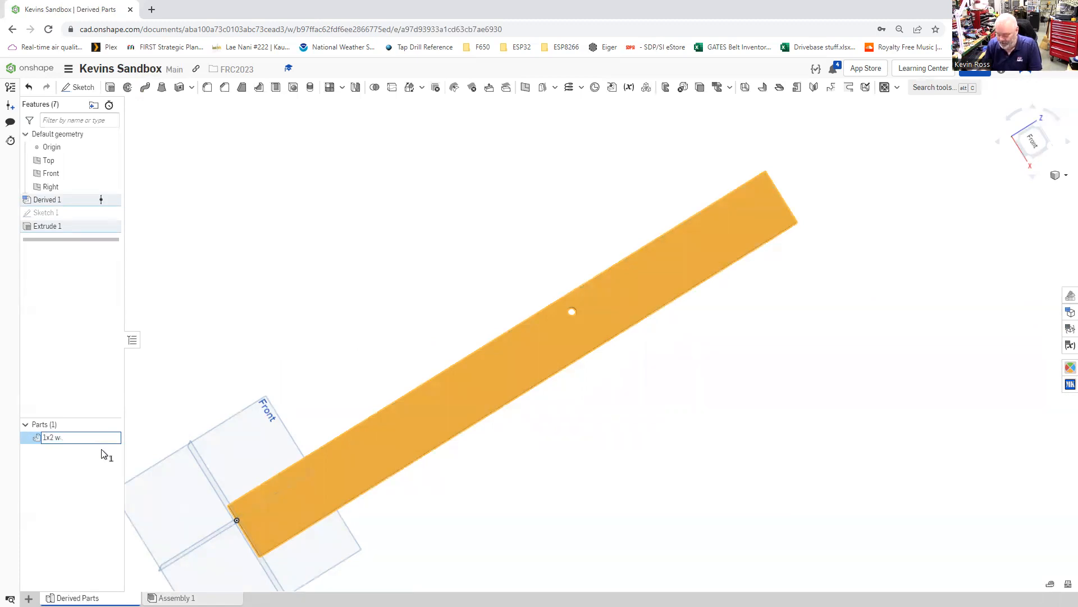
{"action": "type", "text": "1x2 with hole"}
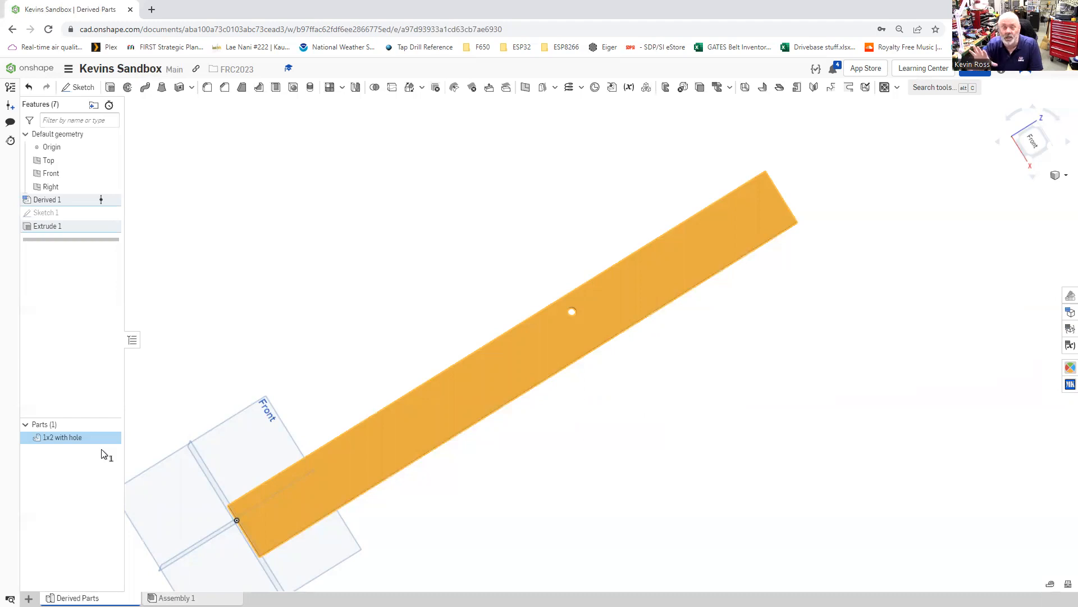
{"action": "mouse_move", "coordinate": [179, 411]}
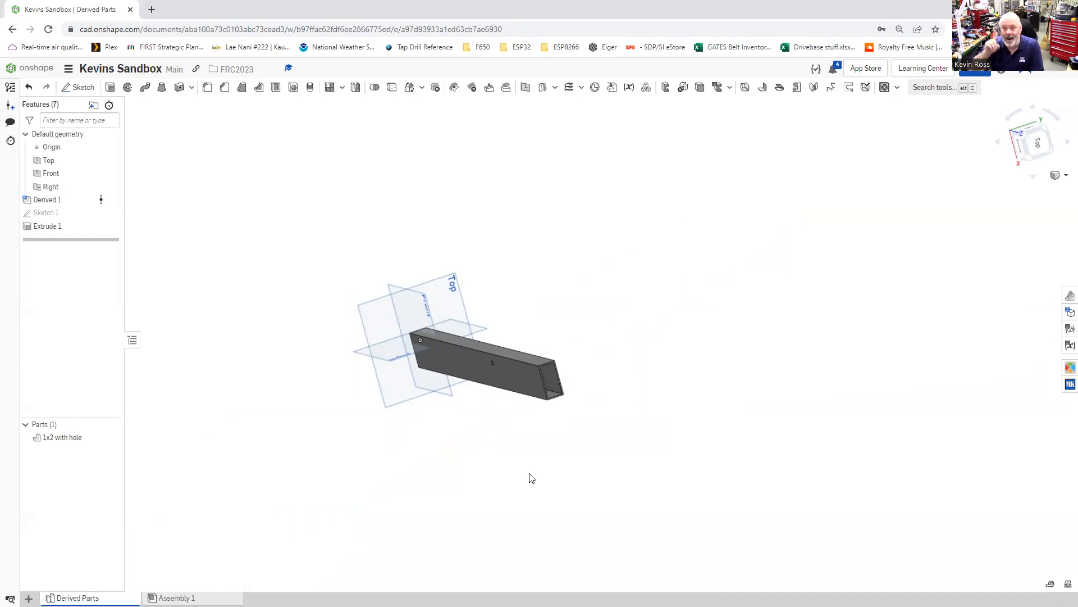
{"action": "mouse_move", "coordinate": [730, 141]}
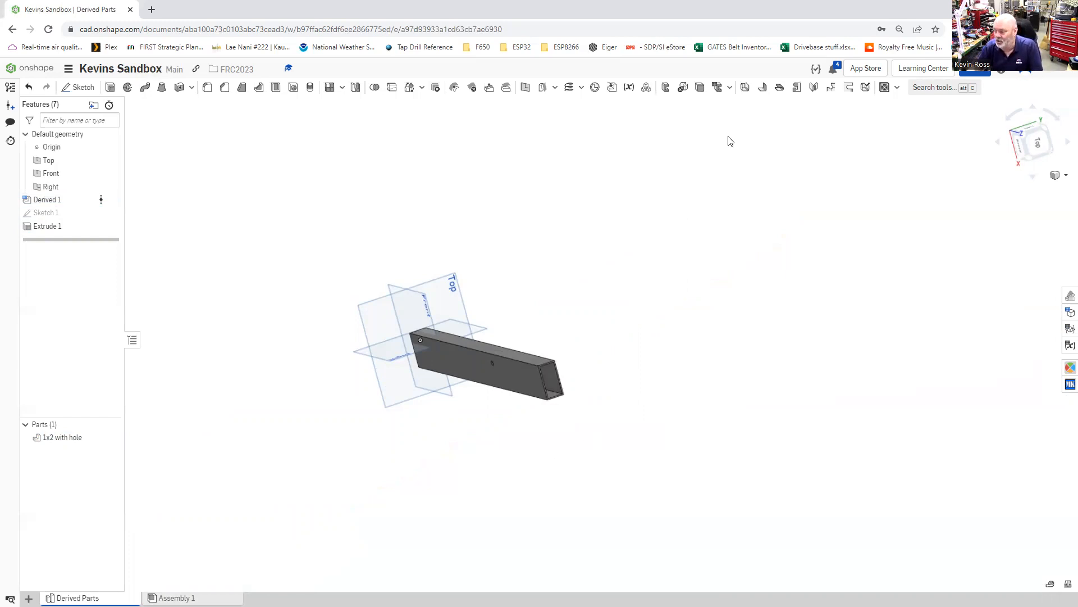
{"action": "mouse_move", "coordinate": [688, 198]}
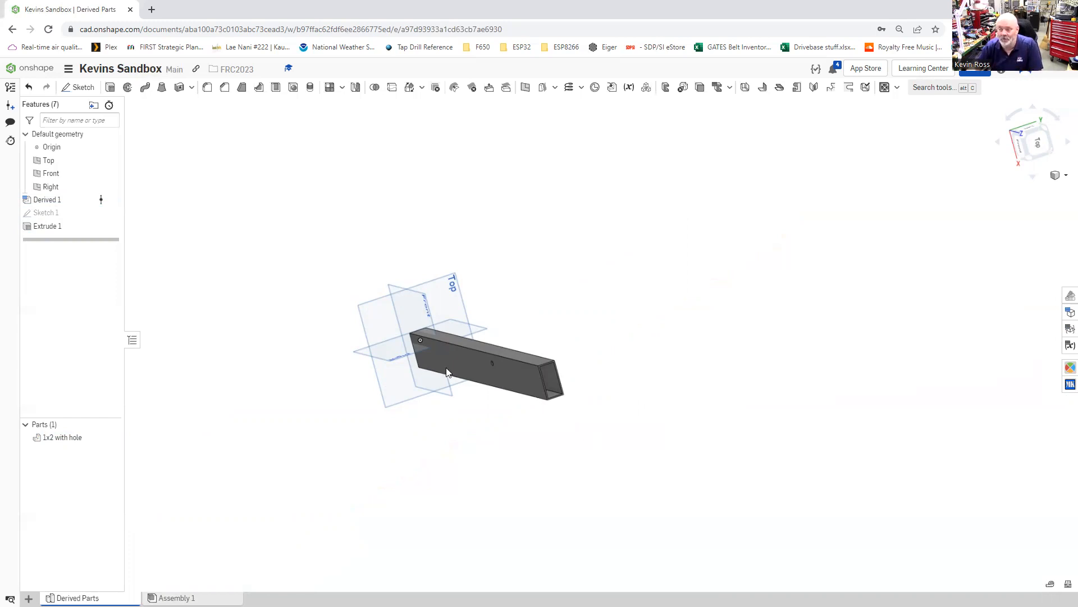
{"action": "mouse_move", "coordinate": [611, 88]}
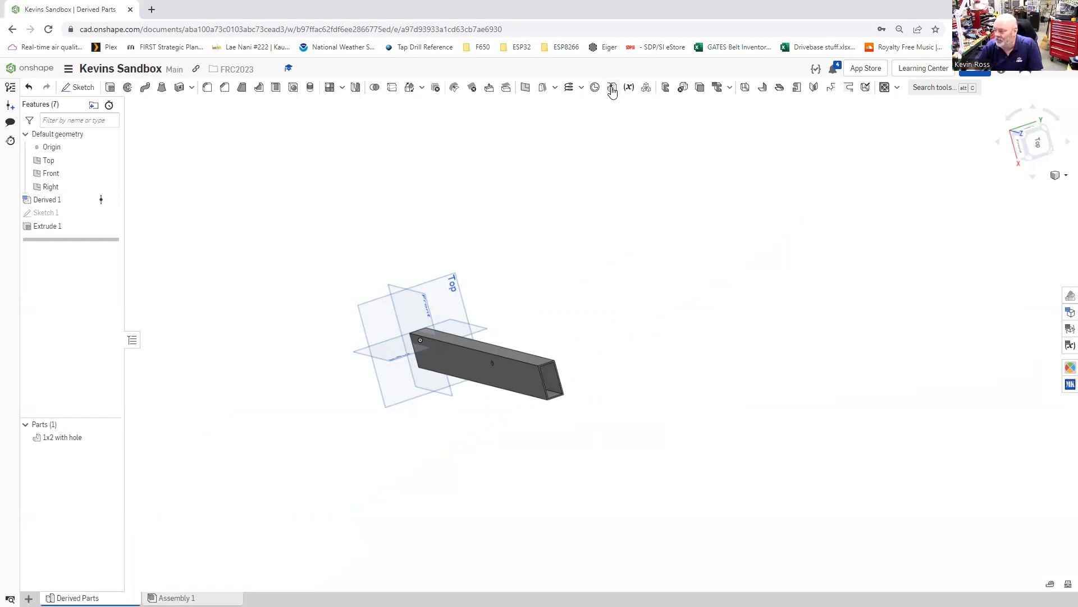
Derive a 10 in, 1.00 x 1.00 x 0.0625 Square Tube from the Part Factories library.
{"action": "left_click", "coordinate": [611, 87]}
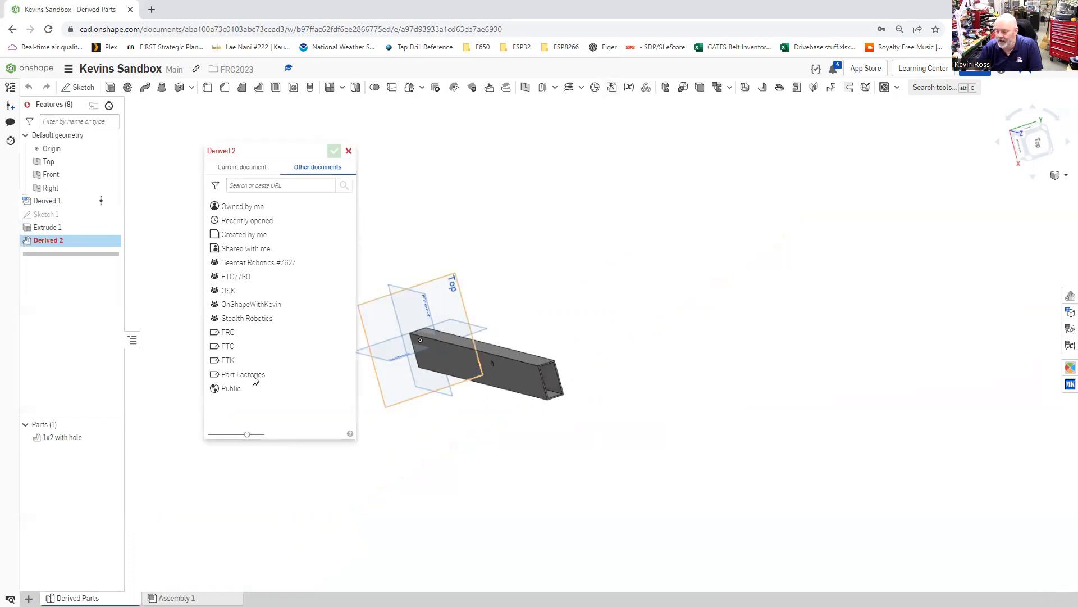
{"action": "left_click", "coordinate": [241, 374]}
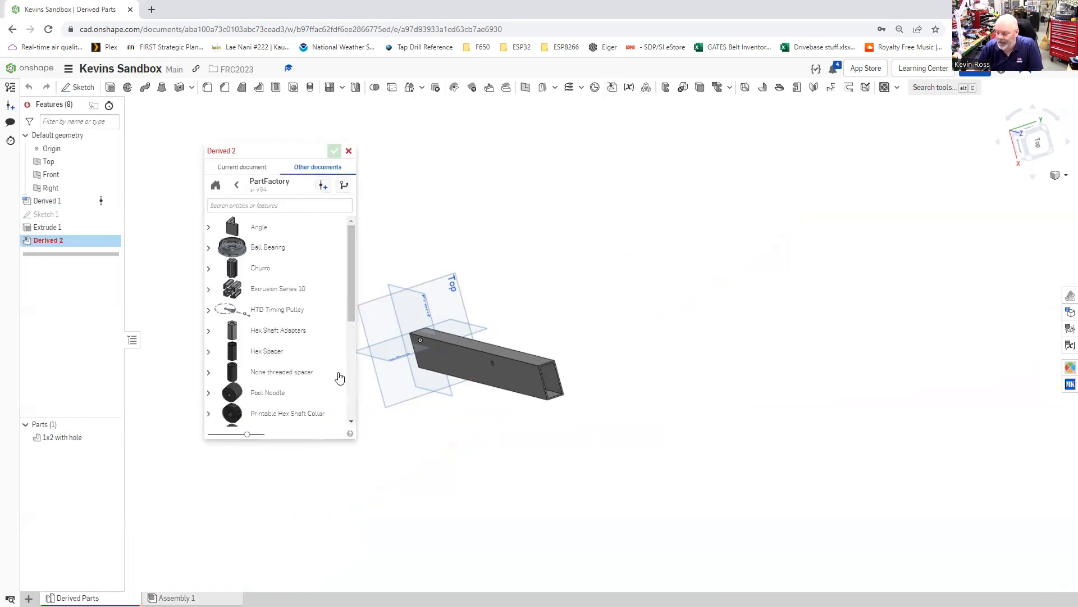
{"action": "scroll", "scroll_direction": "down", "scroll_amount": 3}
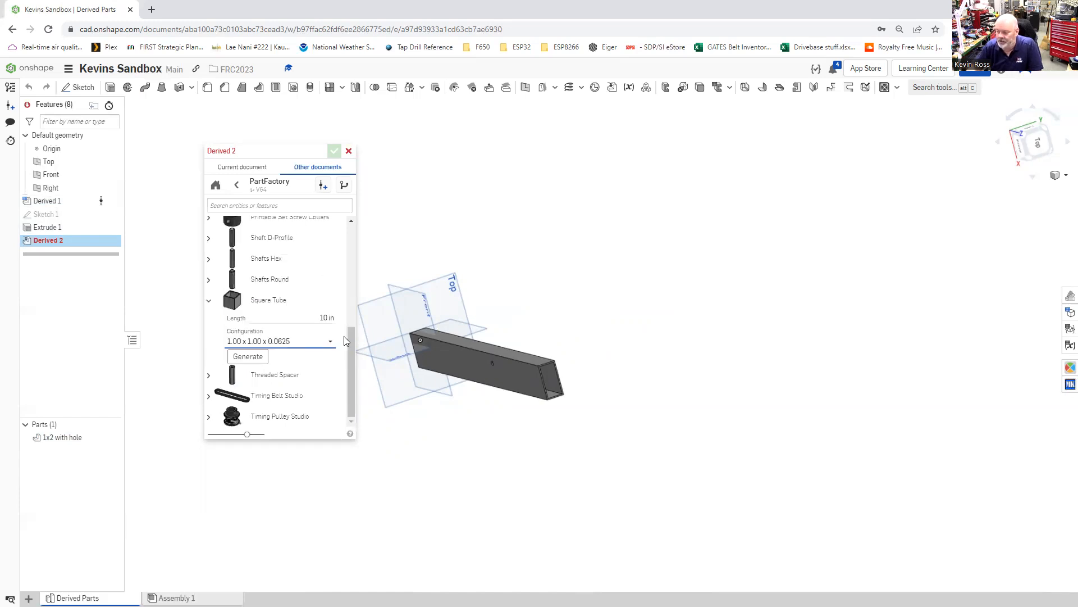
{"action": "left_click", "coordinate": [247, 356]}
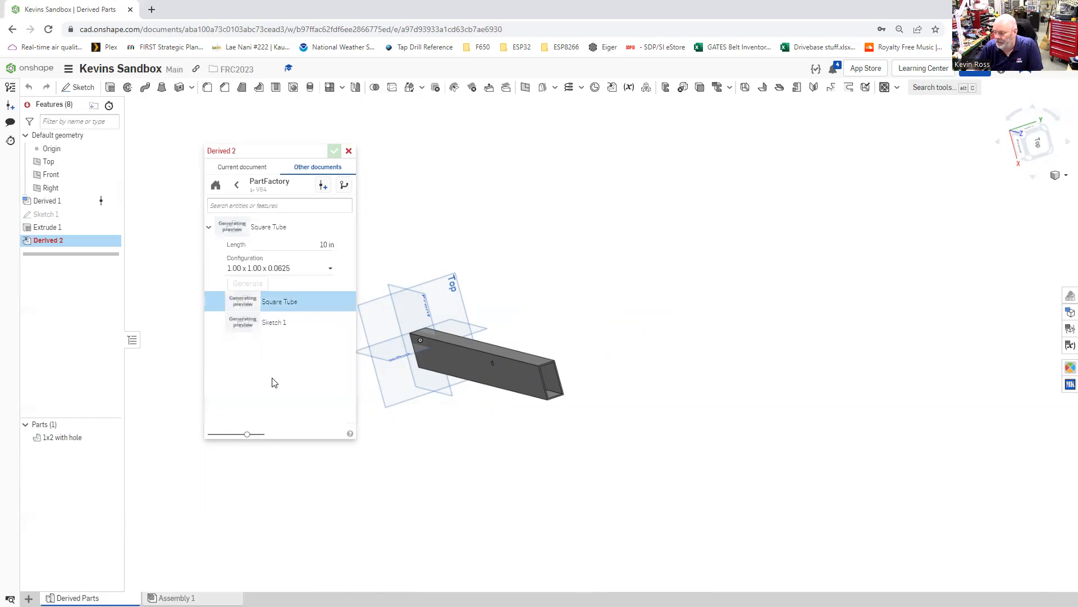
{"action": "left_click", "coordinate": [335, 151]}
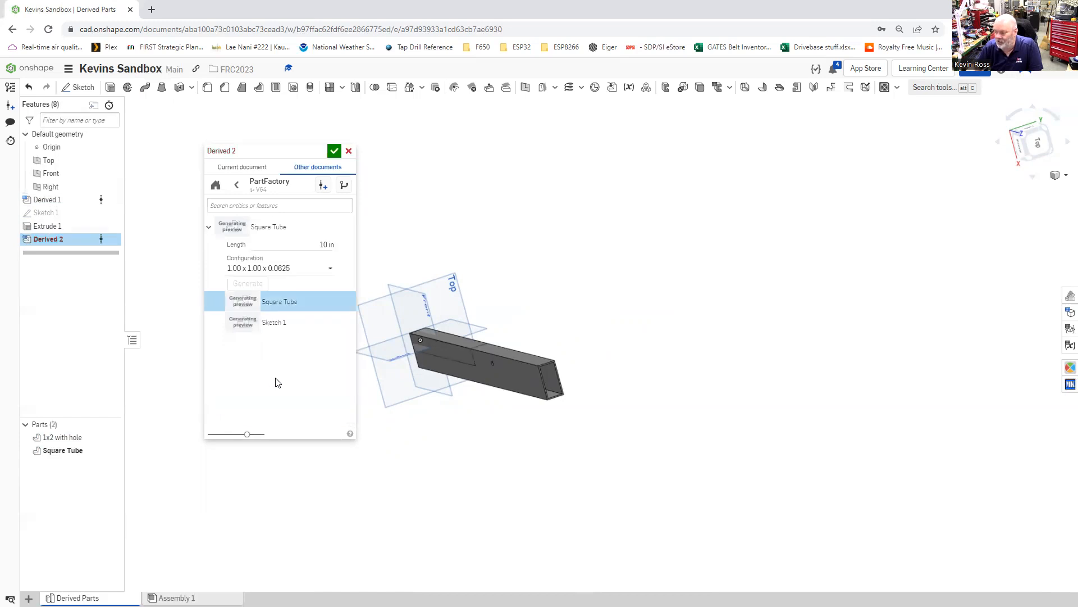
{"action": "mouse_move", "coordinate": [443, 348]}
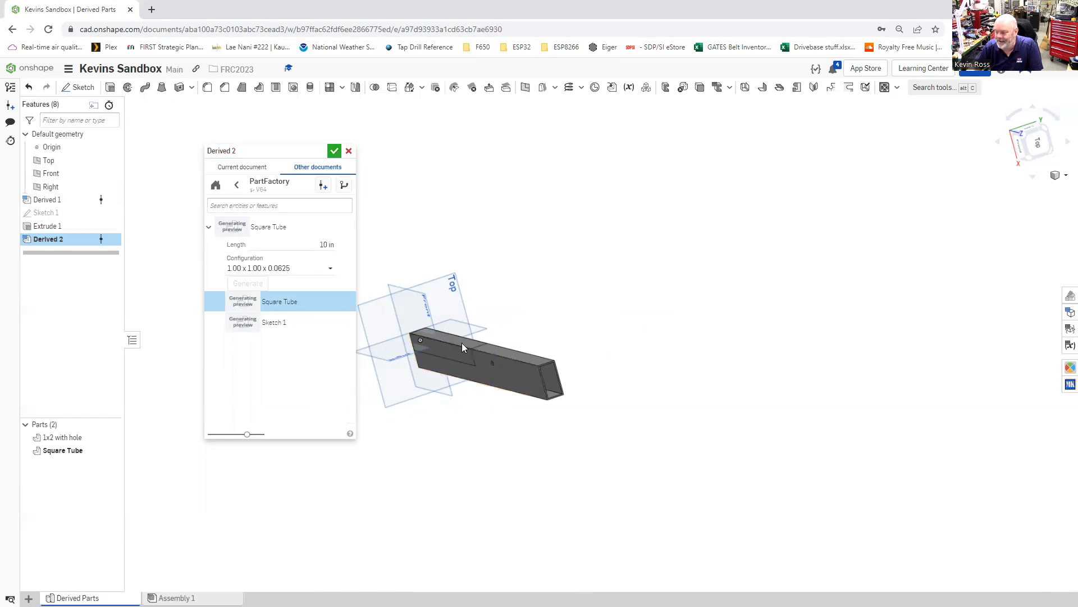
Accept Derived 2, adding the 10-inch Square Tube overlapping the 1x2 tube at the origin.
{"action": "left_click", "coordinate": [335, 151]}
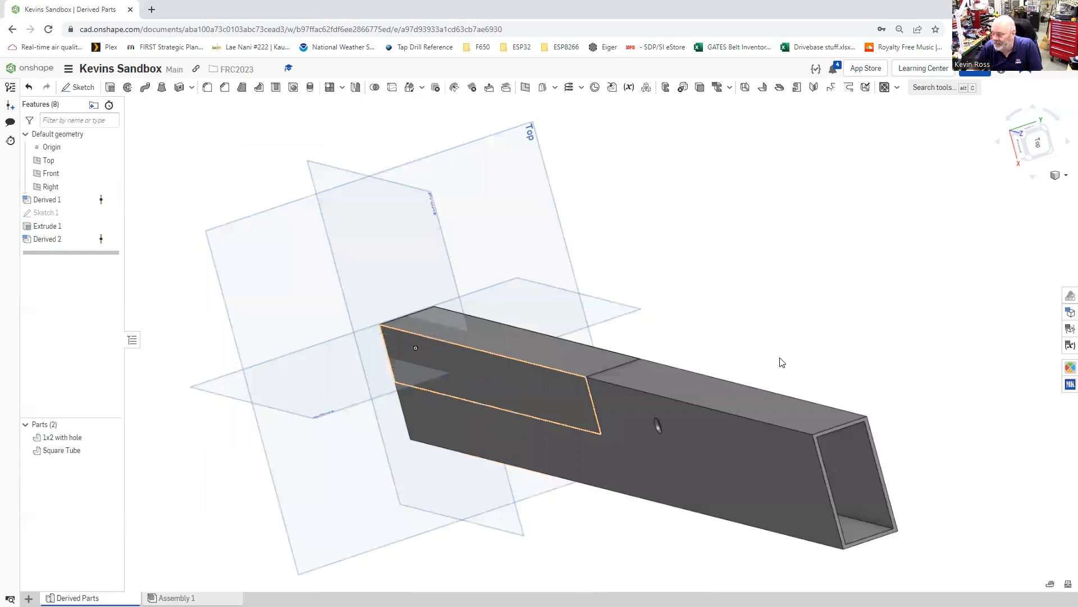
{"action": "left_click_drag", "start_coordinate": [782, 363], "coordinate": [811, 364]}
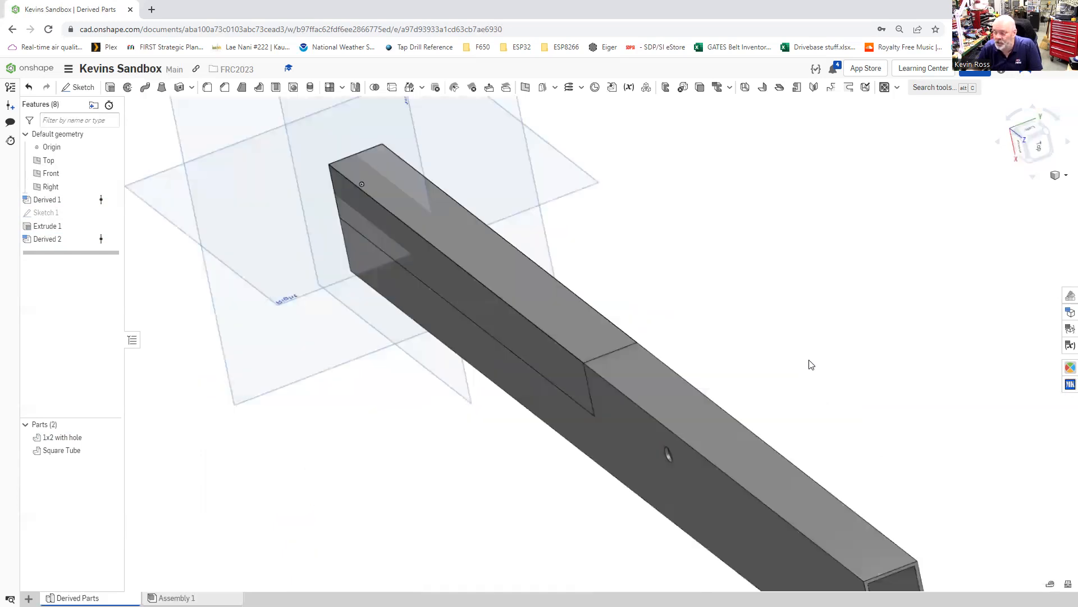
{"action": "left_click_drag", "start_coordinate": [811, 364], "coordinate": [432, 291]}
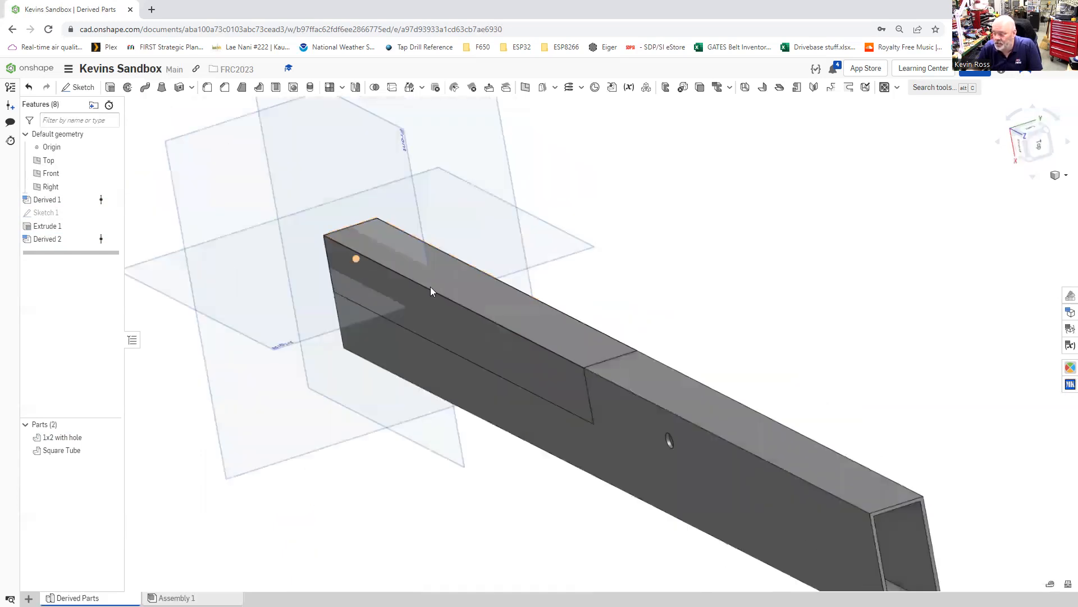
{"action": "left_click_drag", "start_coordinate": [432, 291], "coordinate": [676, 323]}
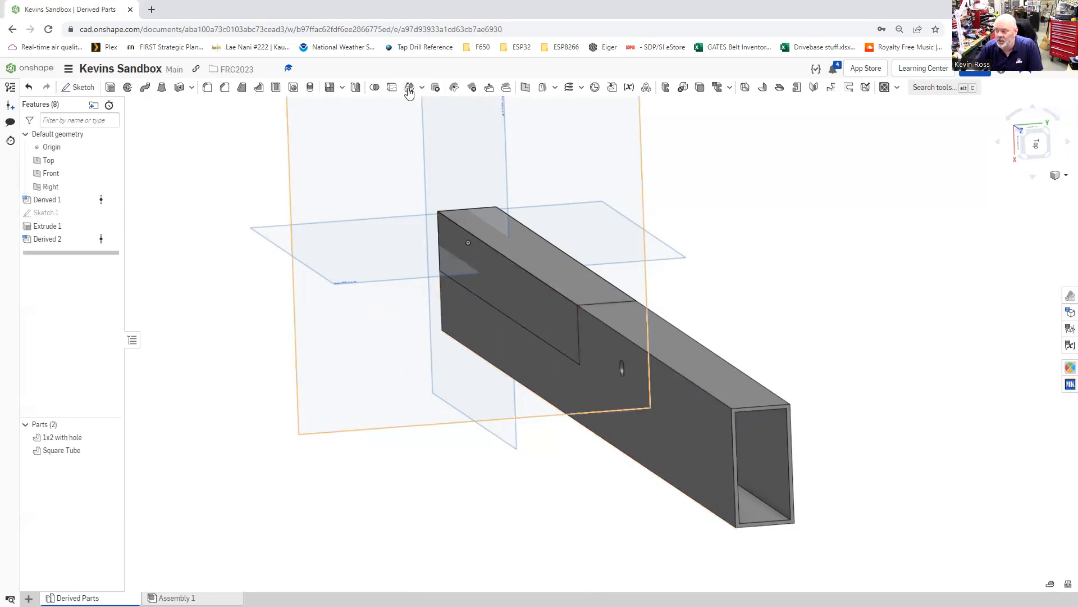
Translate the Square Tube 6 in along an edge of the 1x2 tube with Transform.
{"action": "left_click", "coordinate": [409, 87]}
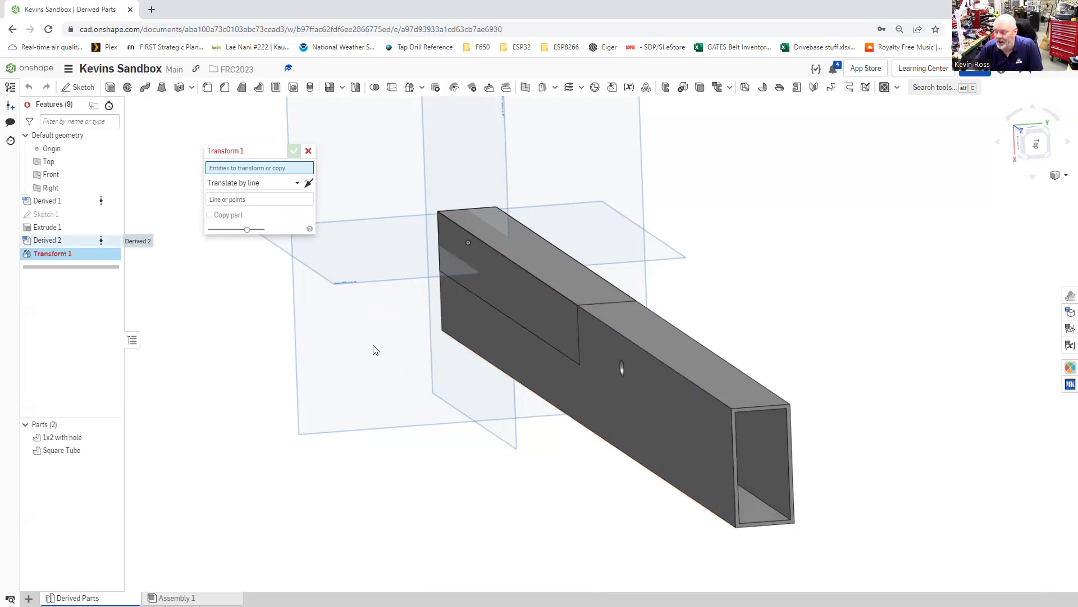
{"action": "mouse_move", "coordinate": [389, 250]}
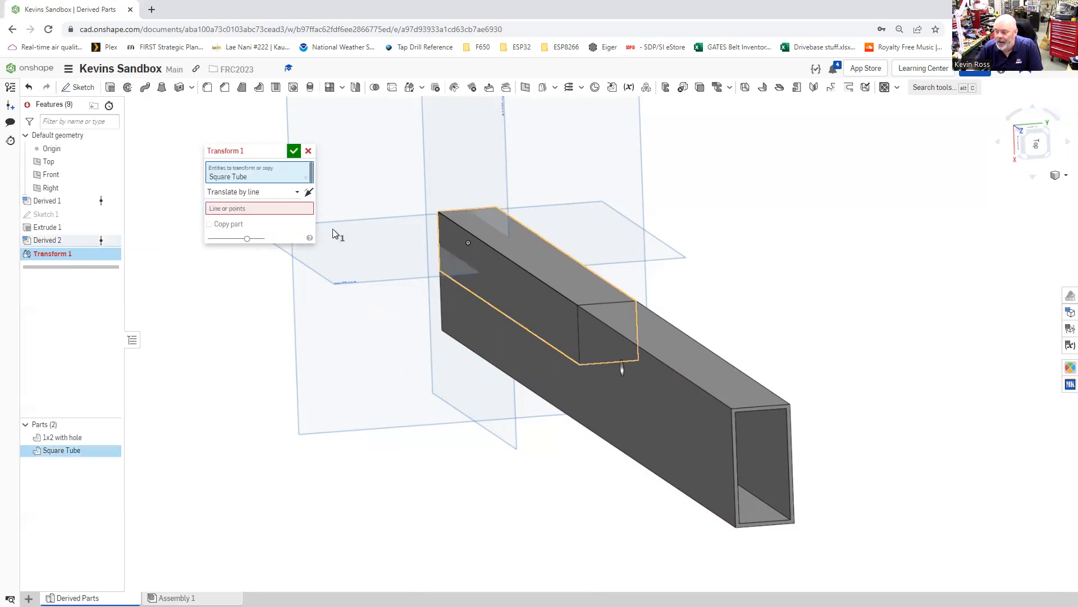
{"action": "left_click", "coordinate": [259, 191]}
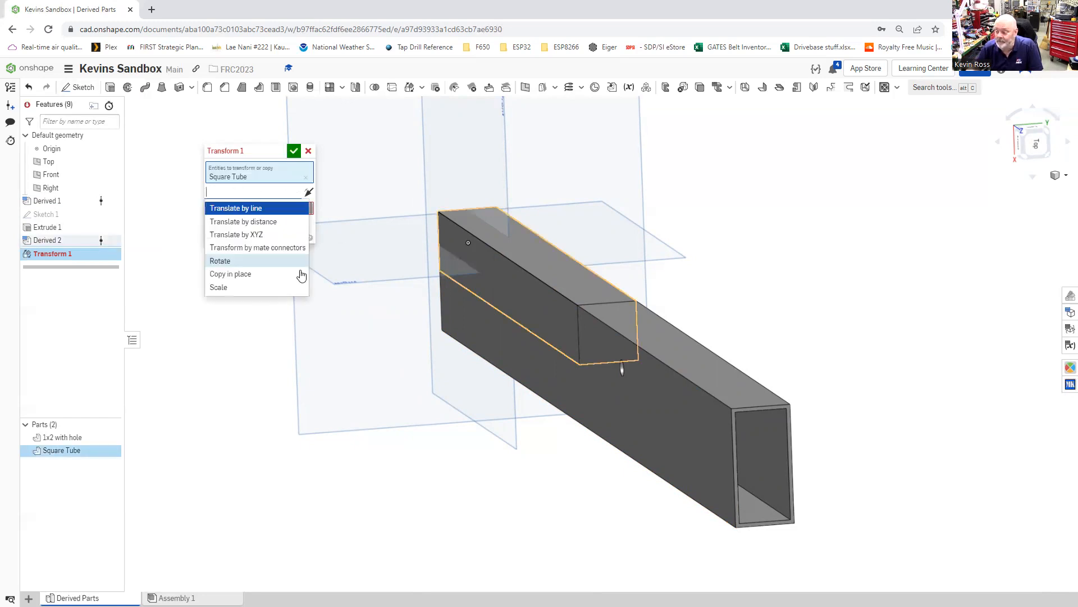
{"action": "mouse_move", "coordinate": [297, 346]}
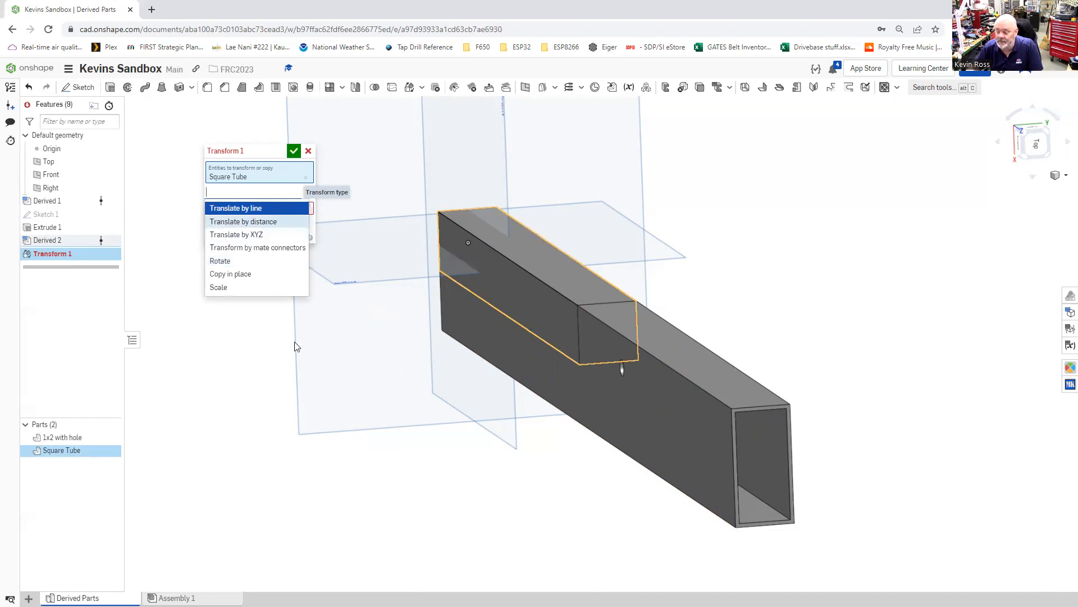
{"action": "left_click", "coordinate": [243, 221]}
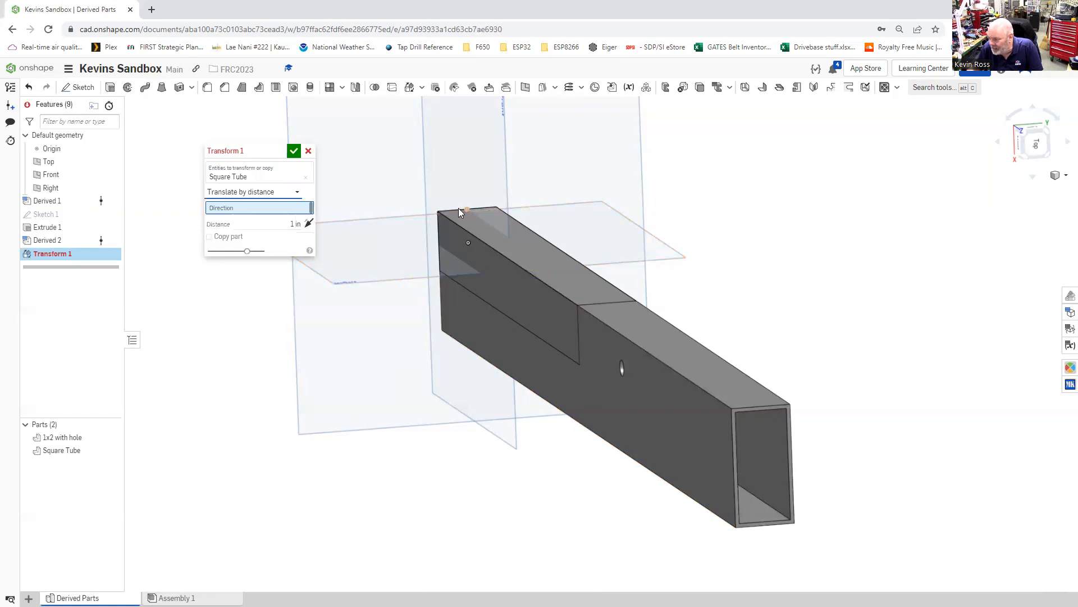
{"action": "left_click", "coordinate": [468, 210]}
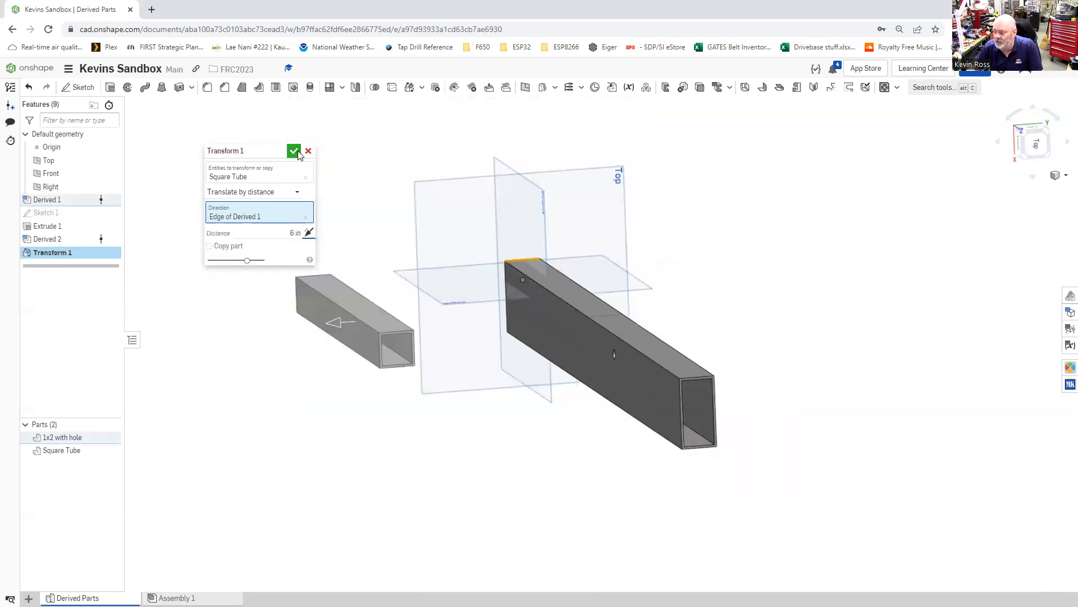
{"action": "left_click", "coordinate": [294, 151]}
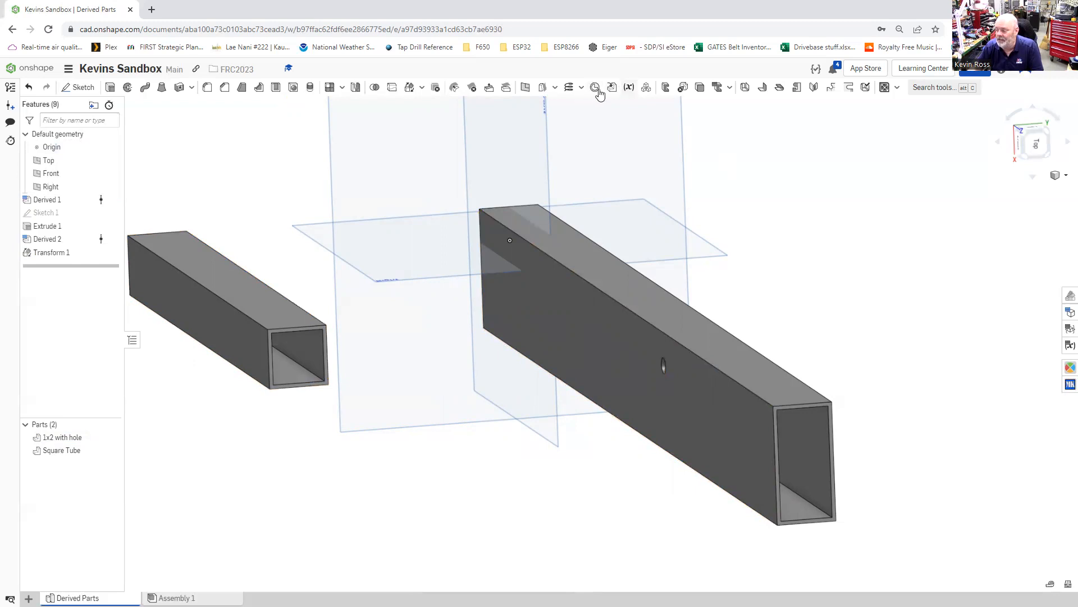
{"action": "mouse_move", "coordinate": [628, 88]}
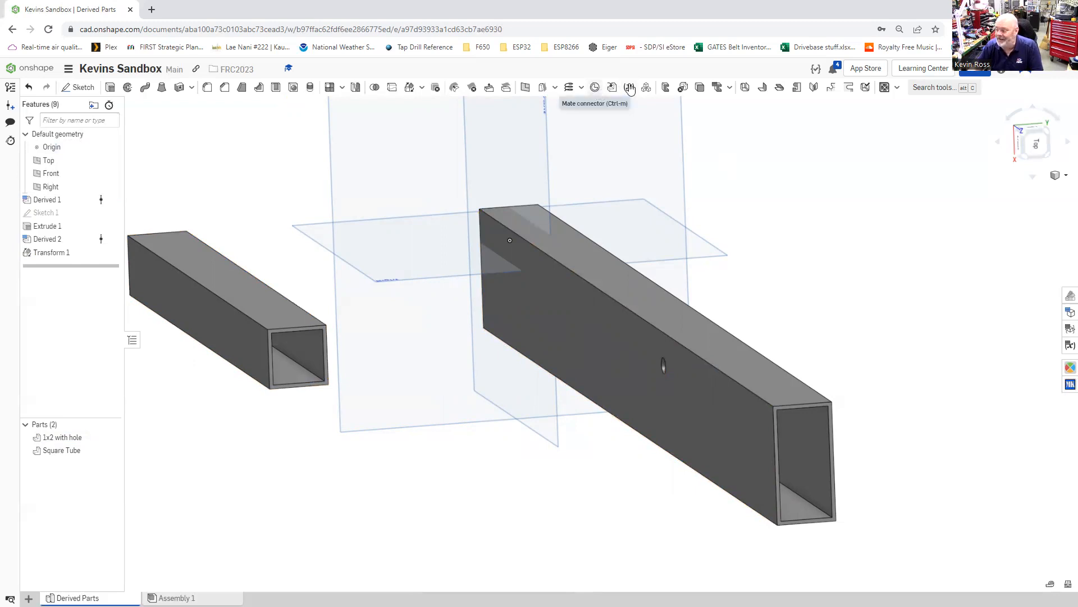
{"action": "mouse_move", "coordinate": [613, 88]}
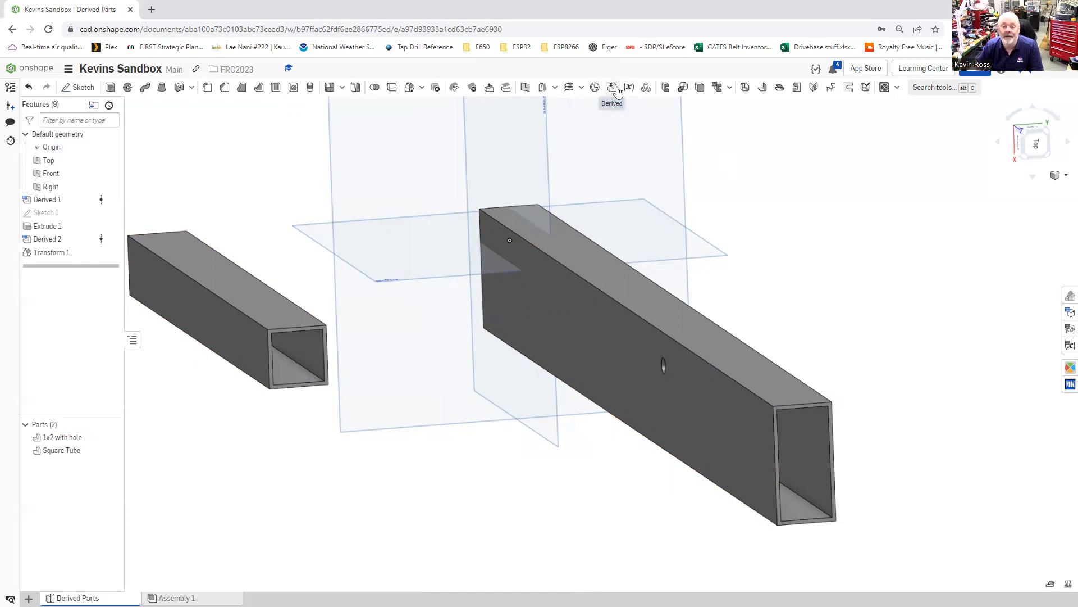
{"action": "mouse_move", "coordinate": [613, 88]}
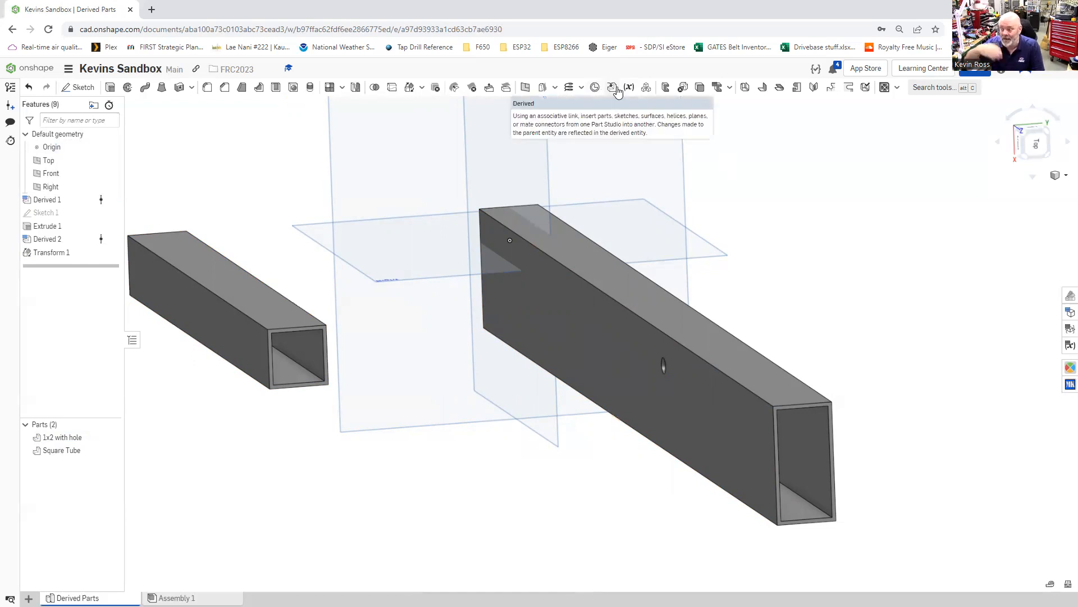